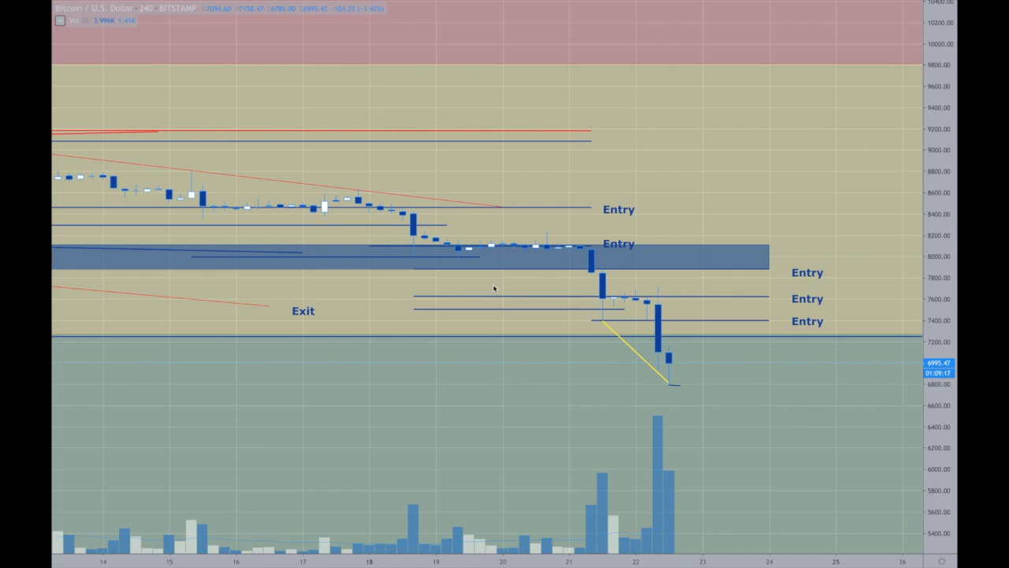
{"action": "mouse_move", "coordinate": [541, 307]}
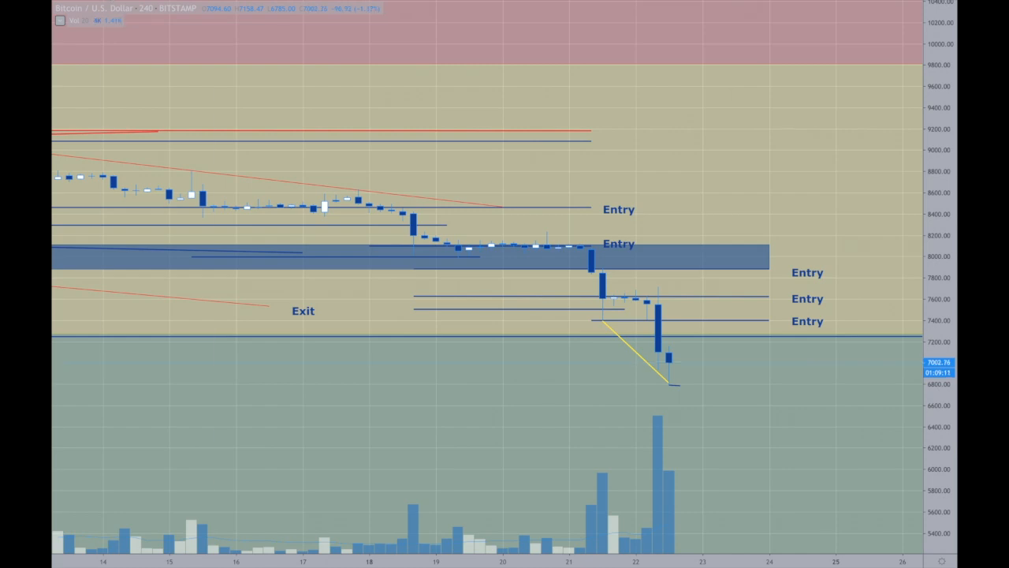
Switch the Bitcoin chart to 15-minute candles from the interval list.
{"action": "left_click", "coordinate": [161, 10]}
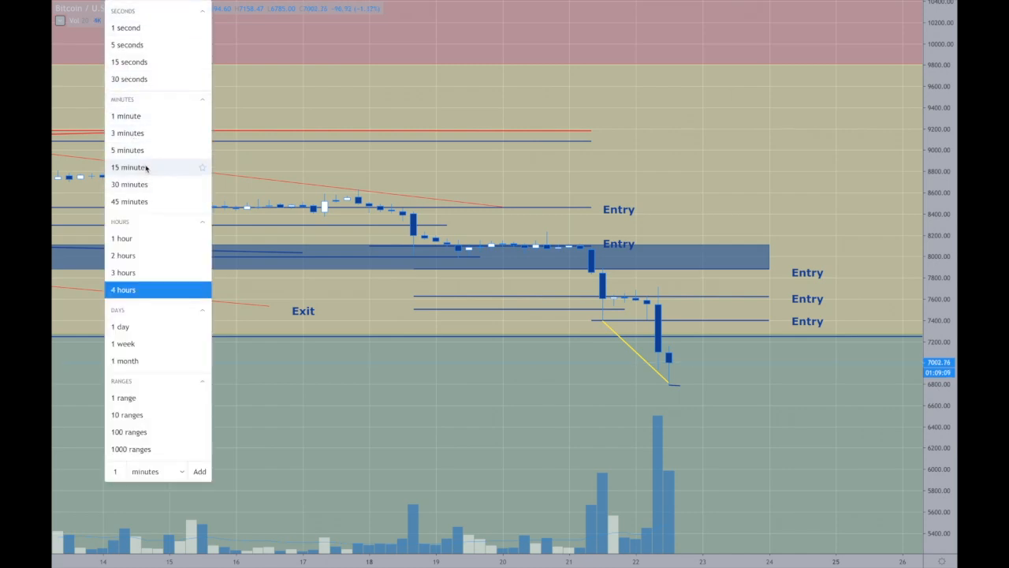
{"action": "left_click", "coordinate": [129, 167]}
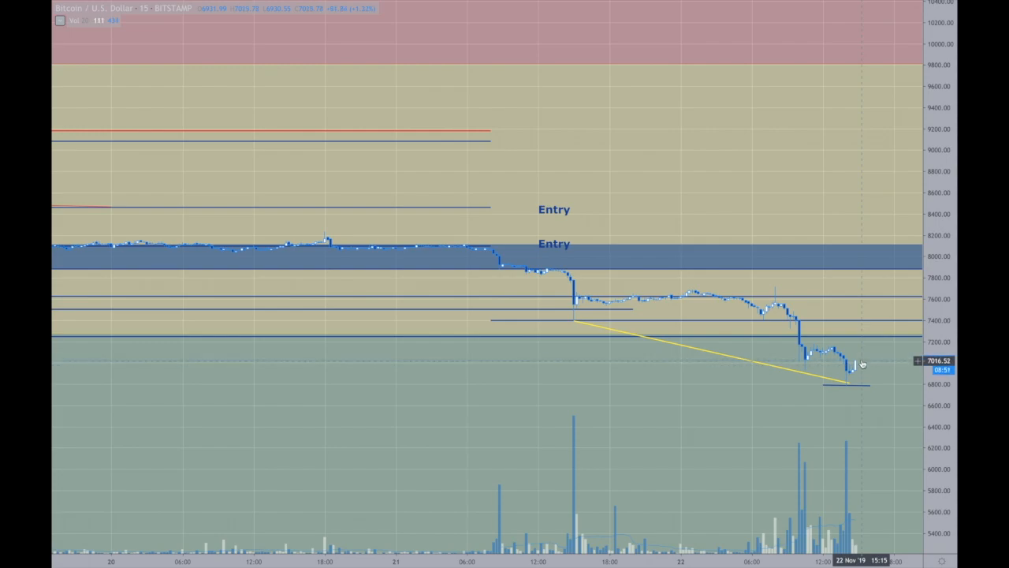
{"action": "mouse_move", "coordinate": [845, 325]}
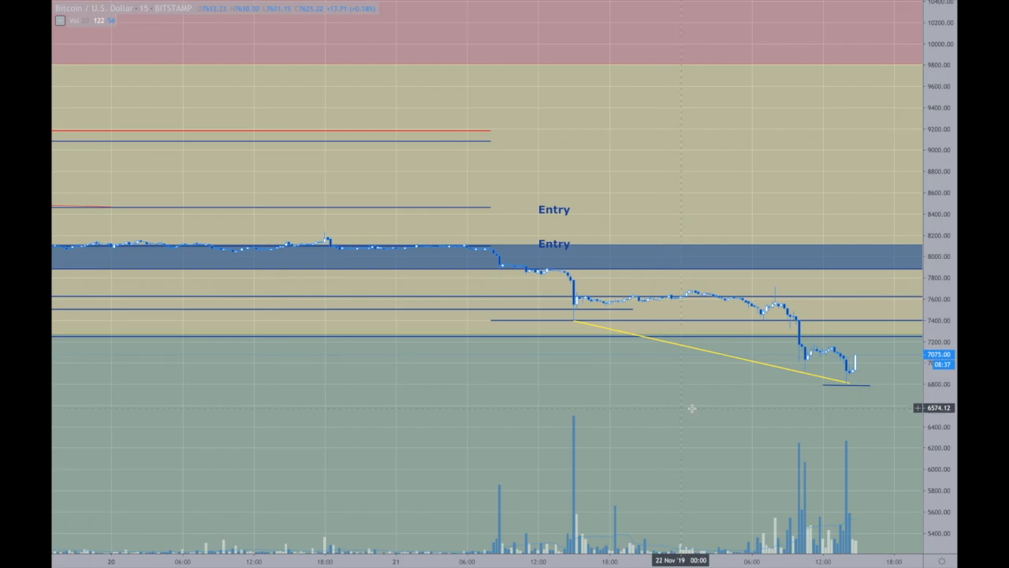
{"action": "mouse_move", "coordinate": [541, 402]}
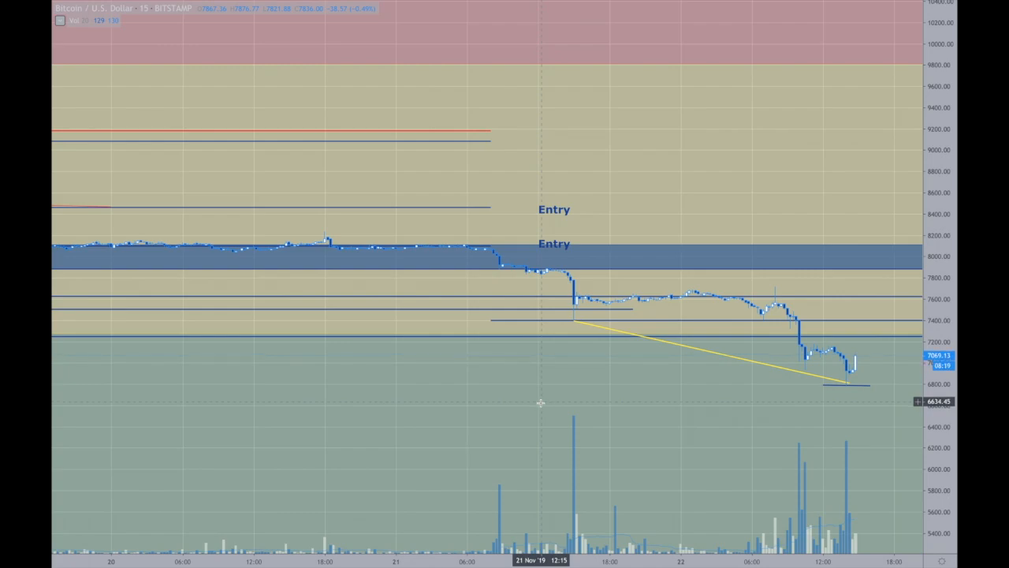
{"action": "mouse_move", "coordinate": [602, 445]}
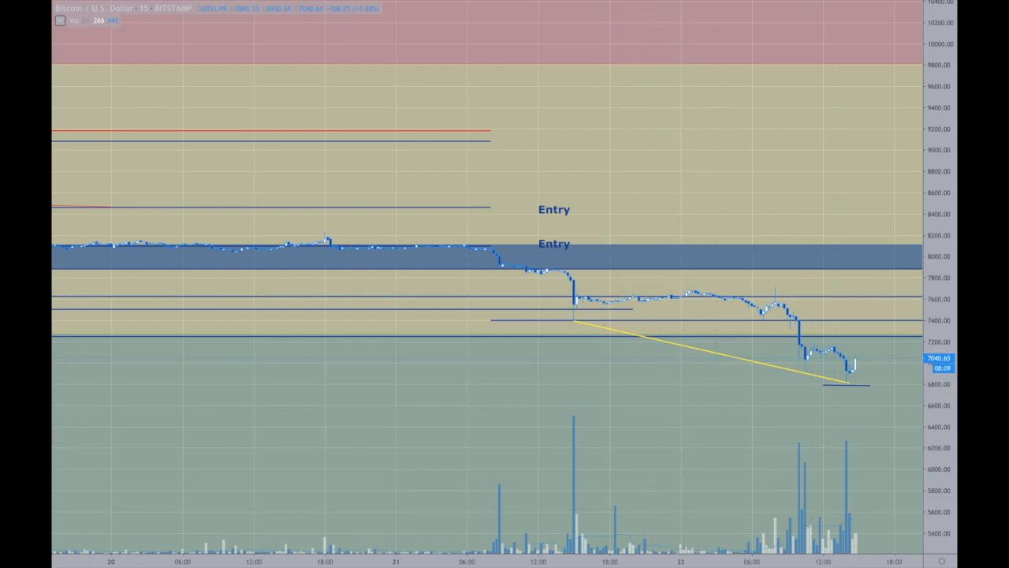
{"action": "mouse_move", "coordinate": [899, 239]}
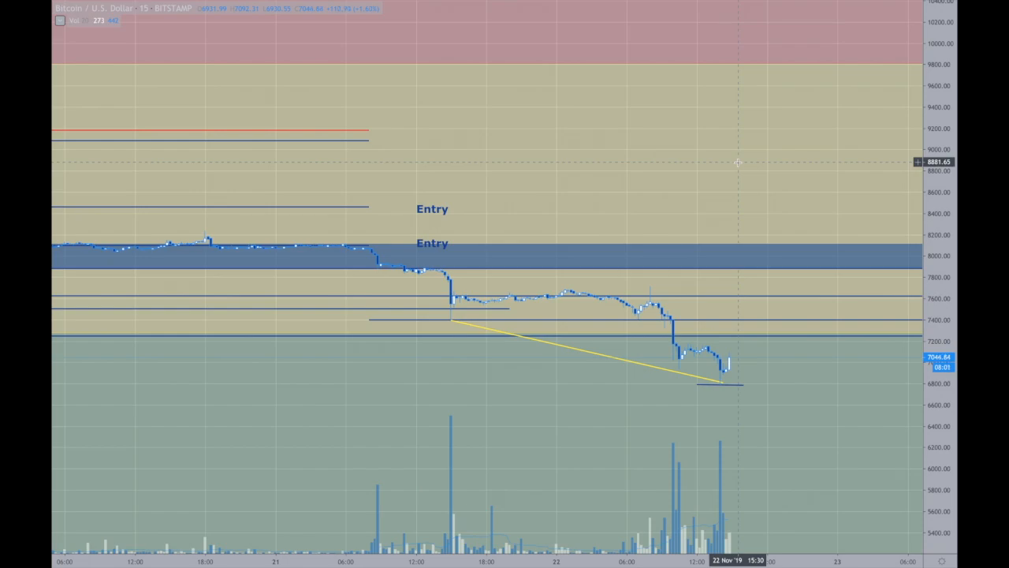
{"action": "scroll", "scroll_direction": "right", "scroll_amount": 3}
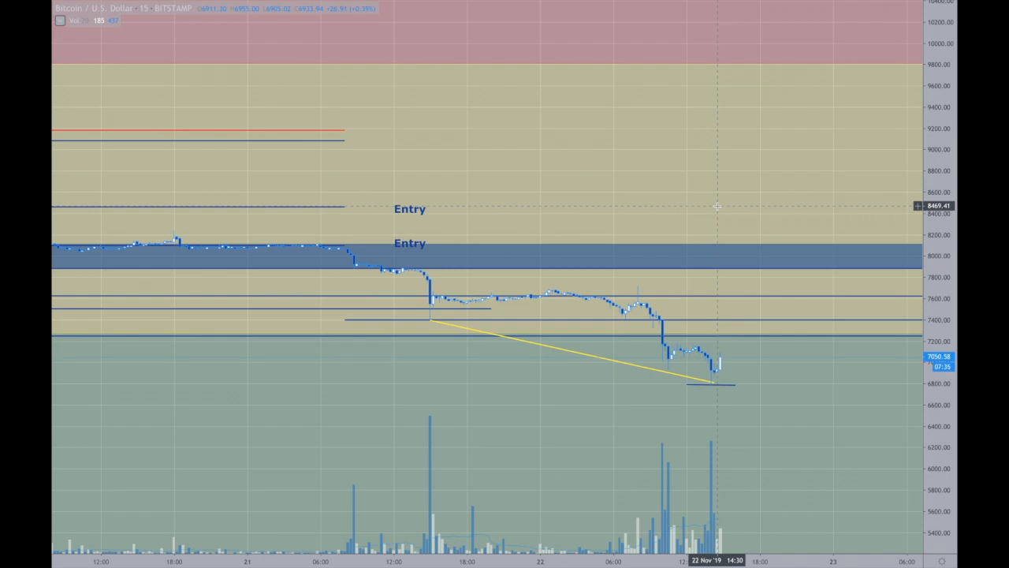
{"action": "mouse_move", "coordinate": [696, 218]}
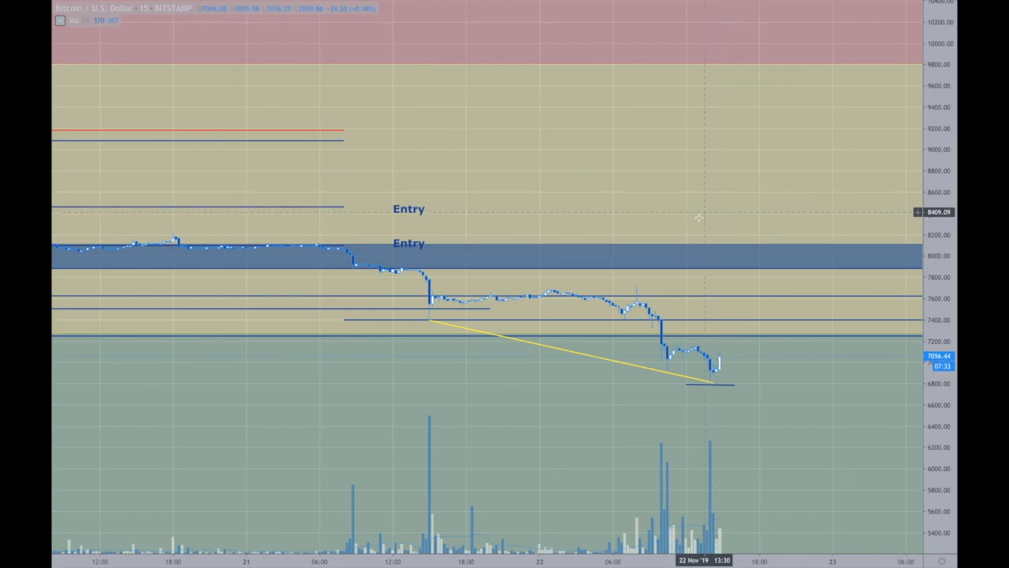
{"action": "mouse_move", "coordinate": [754, 317]}
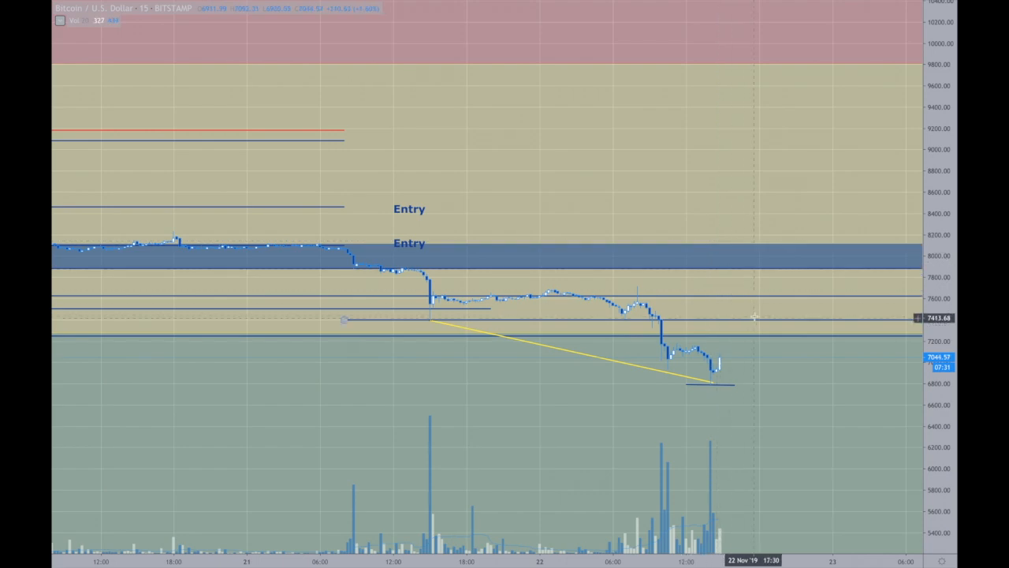
{"action": "mouse_move", "coordinate": [764, 359]}
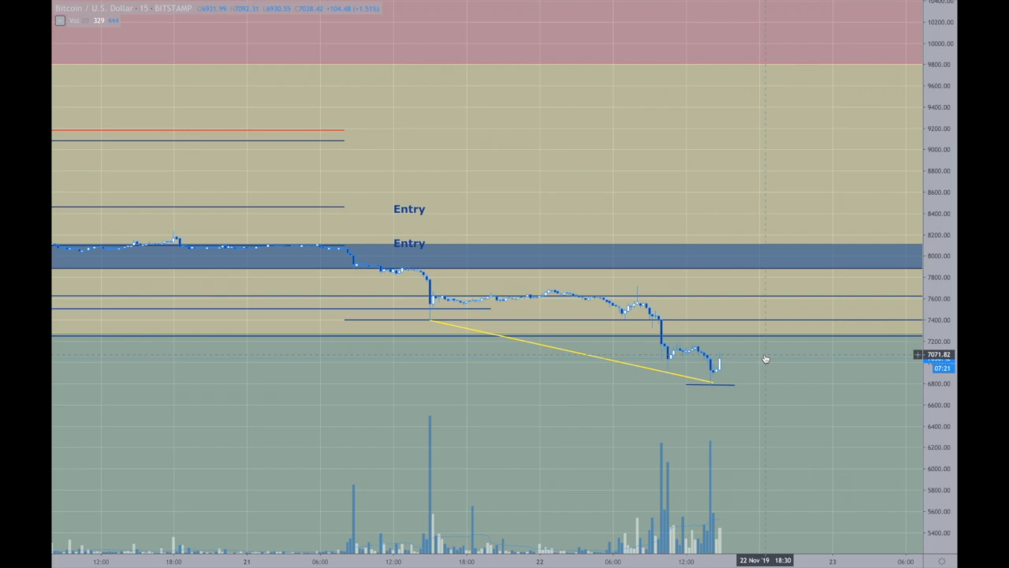
{"action": "mouse_move", "coordinate": [797, 364]}
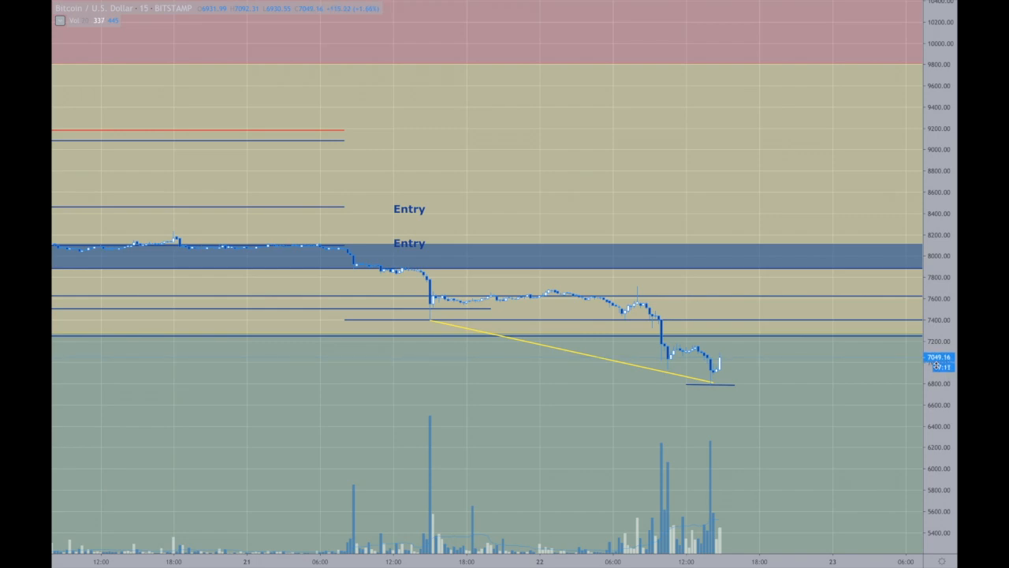
{"action": "mouse_move", "coordinate": [879, 361]}
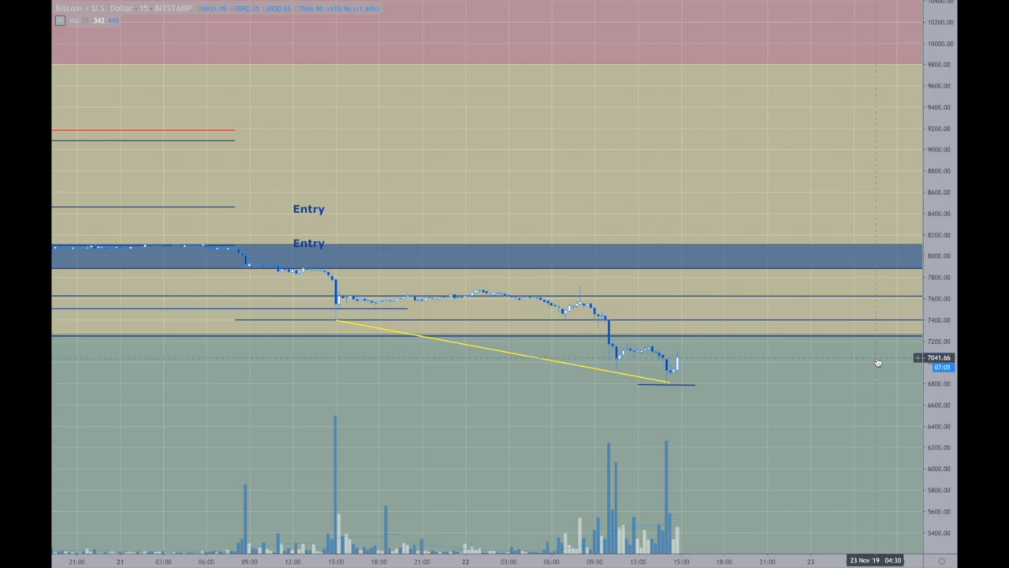
{"action": "mouse_move", "coordinate": [668, 291]}
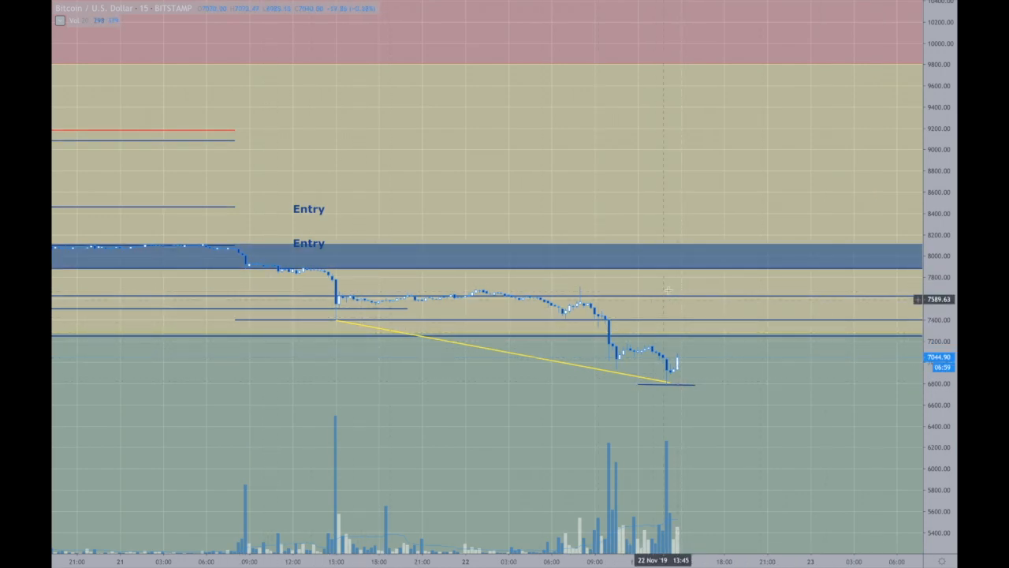
{"action": "mouse_move", "coordinate": [684, 303]}
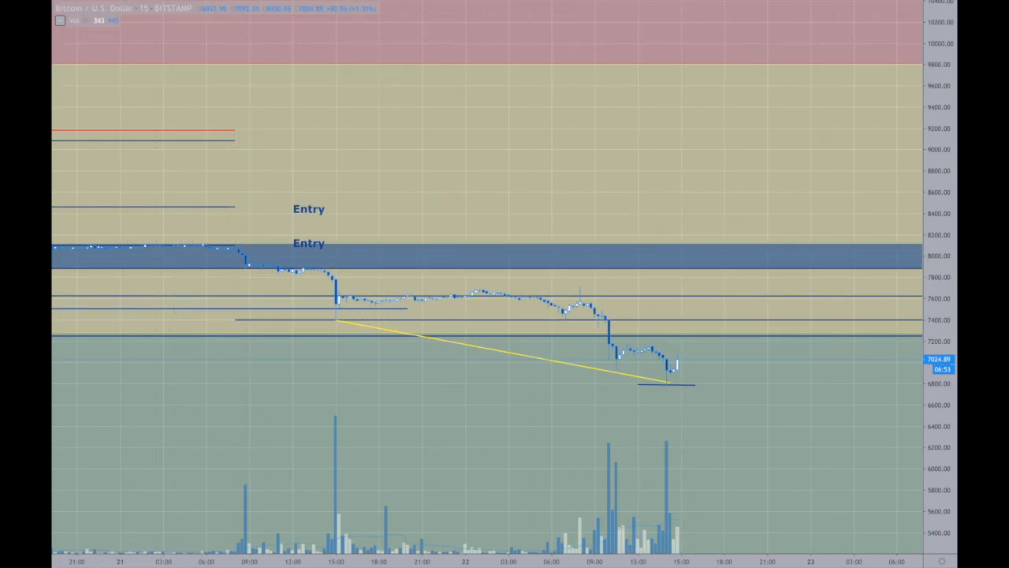
Switch to the higher timeframe to reveal the 2018–2019 history and descending trend line.
{"action": "left_click", "coordinate": [120, 8]}
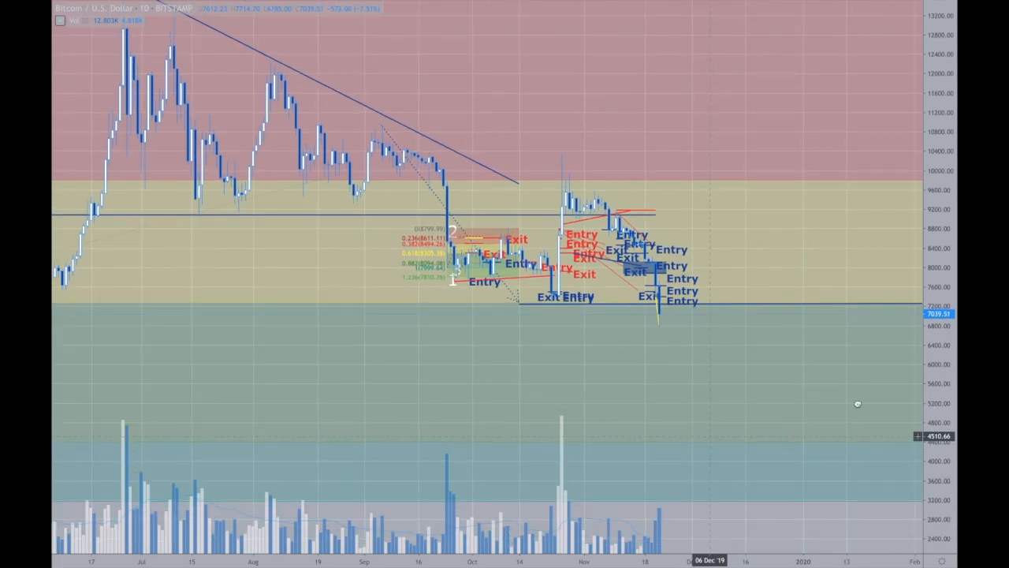
{"action": "mouse_move", "coordinate": [426, 383]}
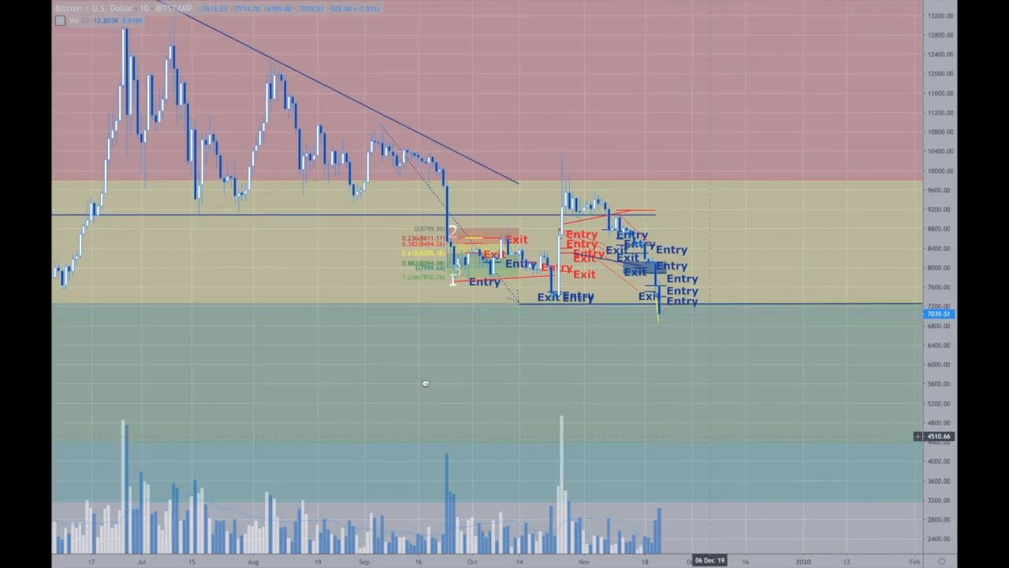
{"action": "mouse_move", "coordinate": [798, 377]}
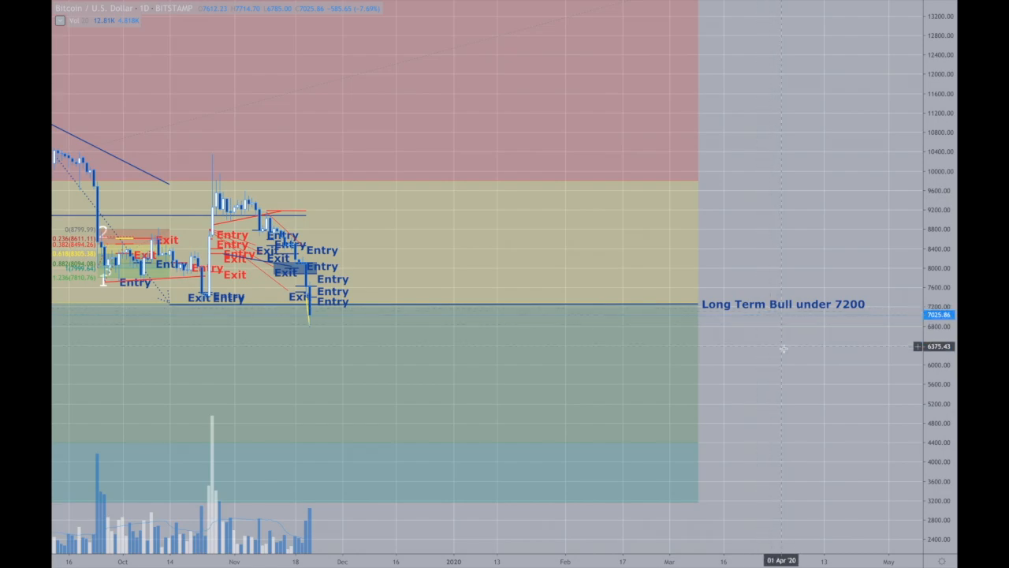
{"action": "mouse_move", "coordinate": [460, 305]}
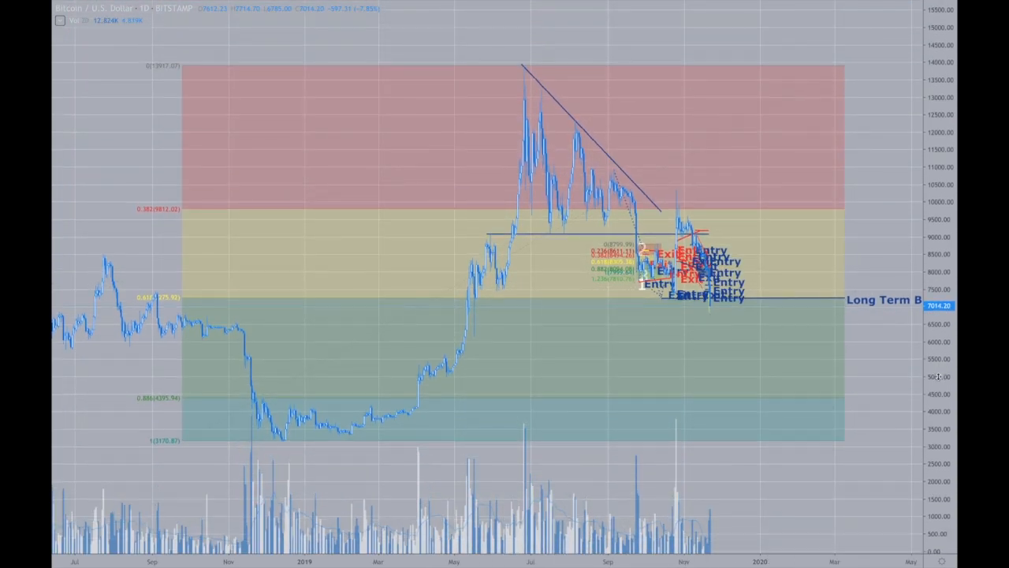
{"action": "mouse_move", "coordinate": [284, 444]}
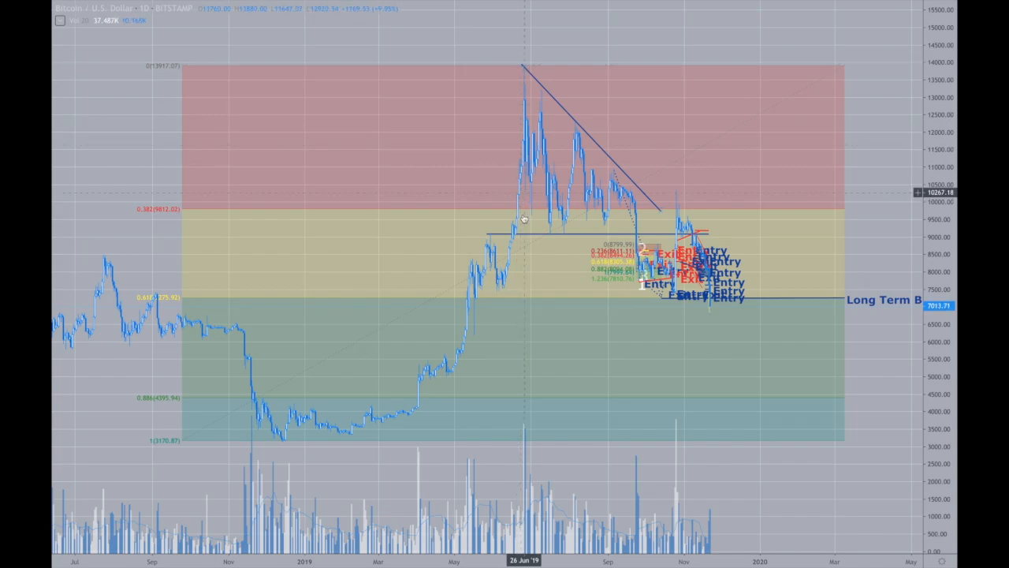
{"action": "mouse_move", "coordinate": [506, 287]}
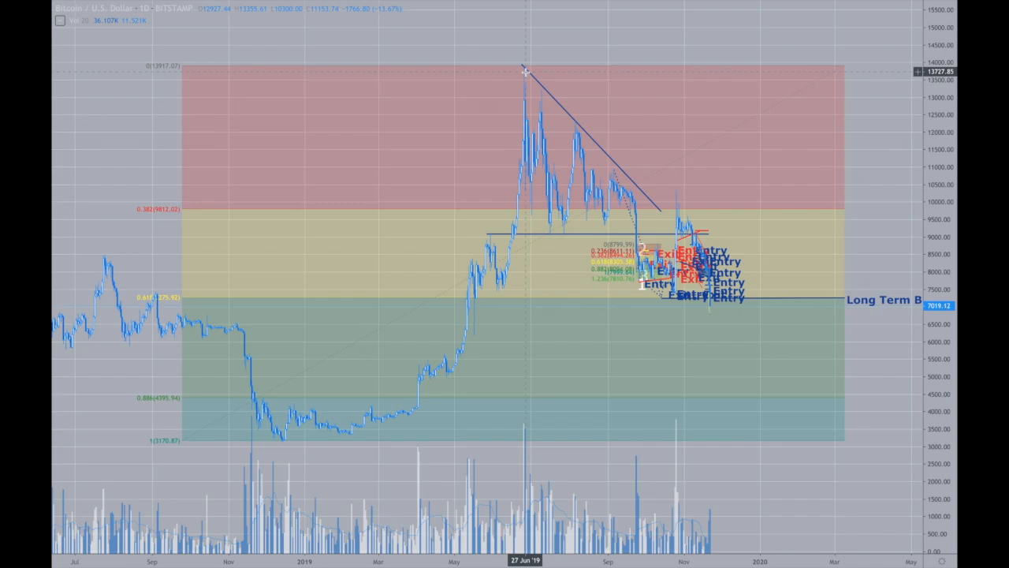
{"action": "mouse_move", "coordinate": [677, 224]}
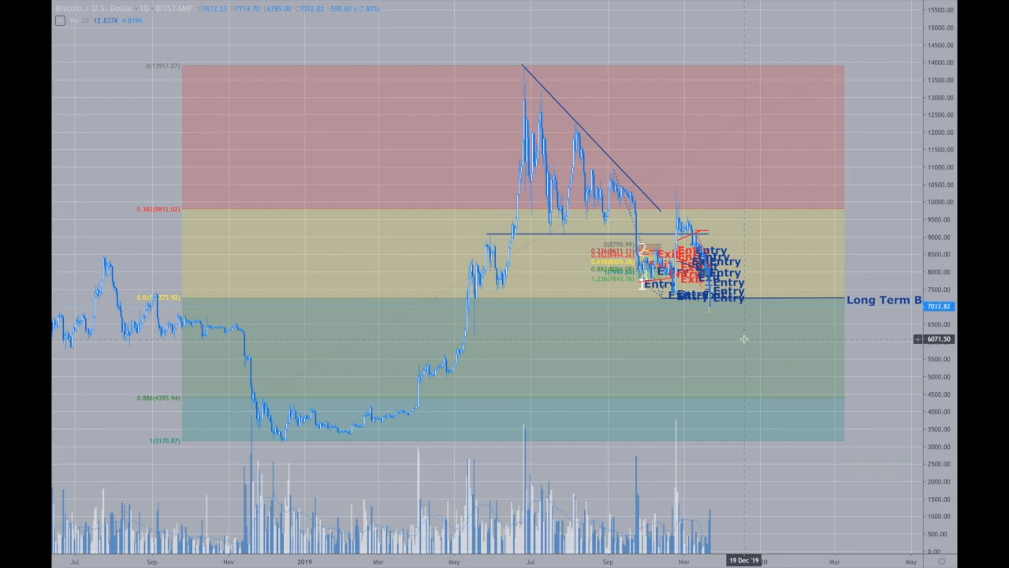
{"action": "mouse_move", "coordinate": [744, 343]}
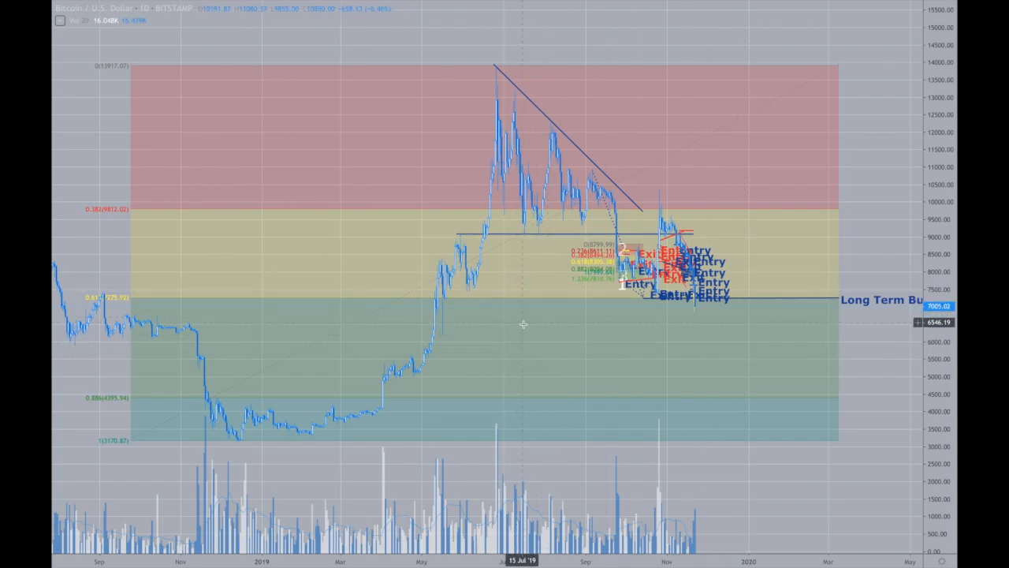
{"action": "mouse_move", "coordinate": [582, 334]}
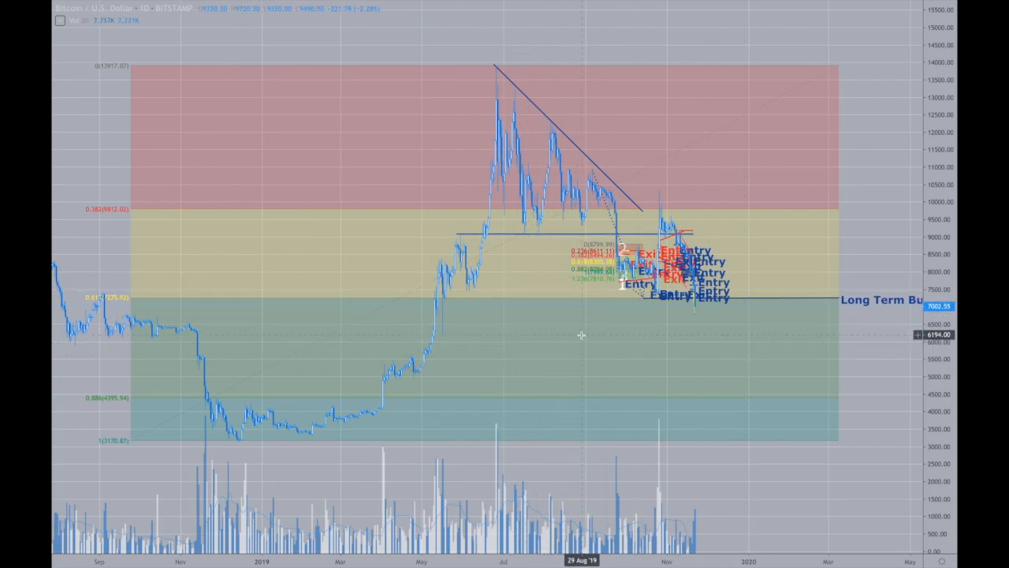
{"action": "mouse_move", "coordinate": [602, 338]}
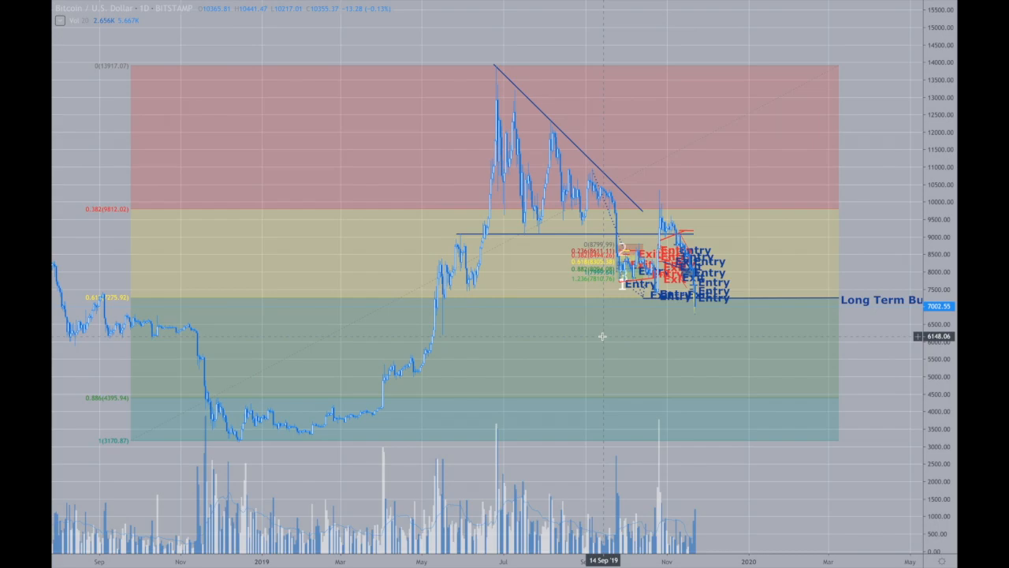
{"action": "mouse_move", "coordinate": [615, 339]}
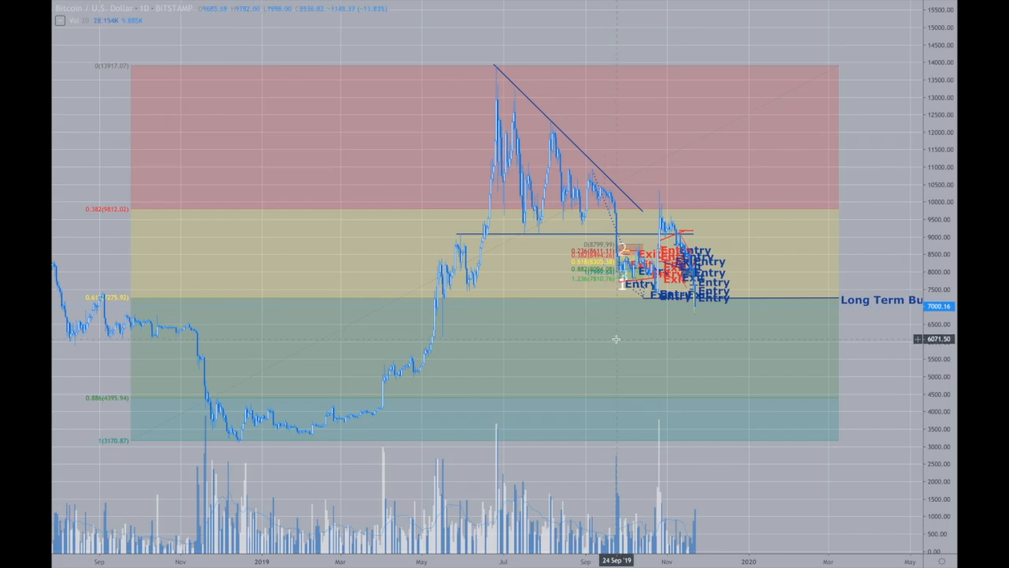
{"action": "mouse_move", "coordinate": [836, 339]}
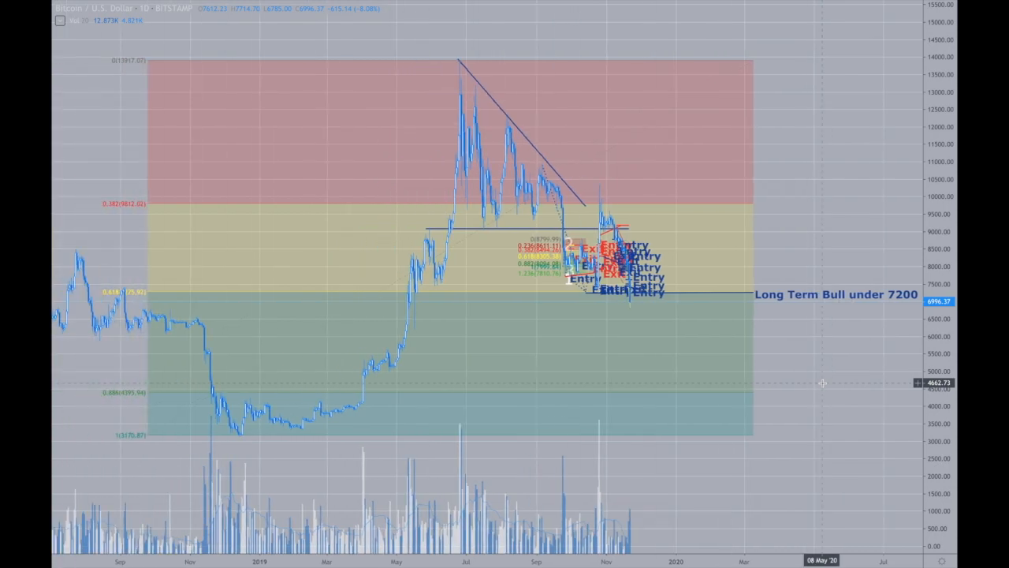
Switch to the 1W timeframe and center on the 2017 peak through late-2019 Fibonacci zones.
{"action": "left_click", "coordinate": [145, 10]}
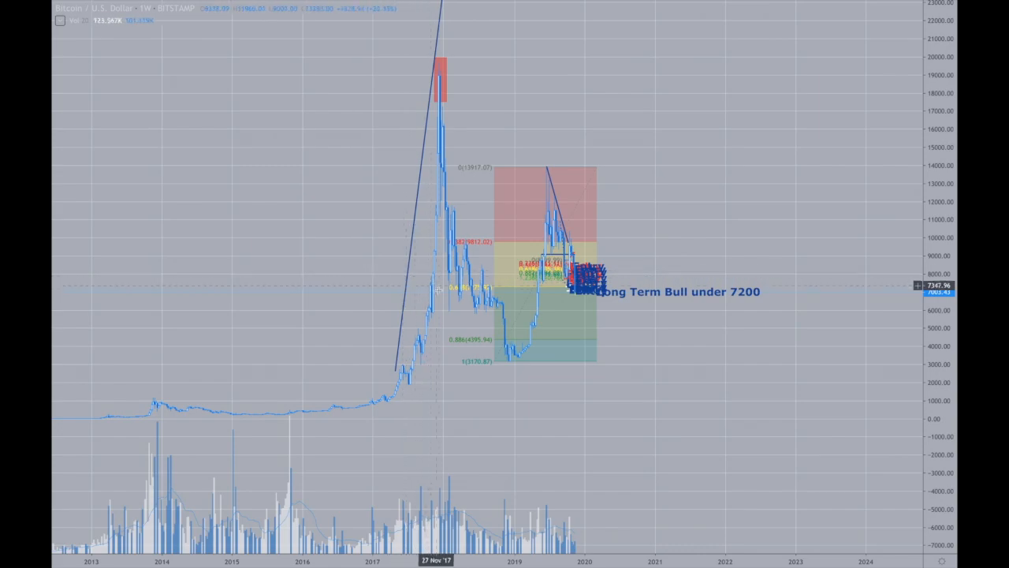
{"action": "mouse_move", "coordinate": [479, 319]}
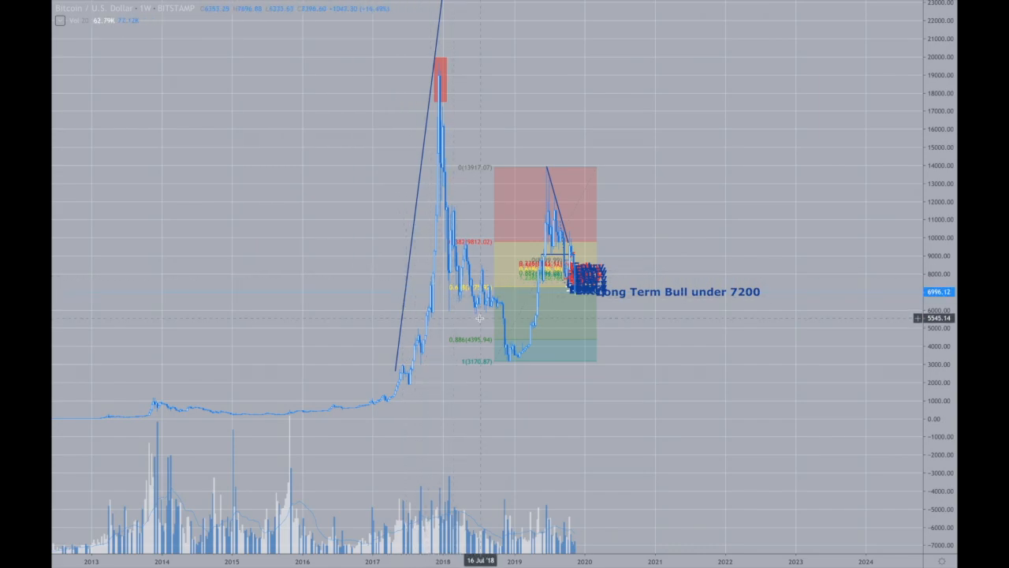
{"action": "mouse_move", "coordinate": [487, 306]}
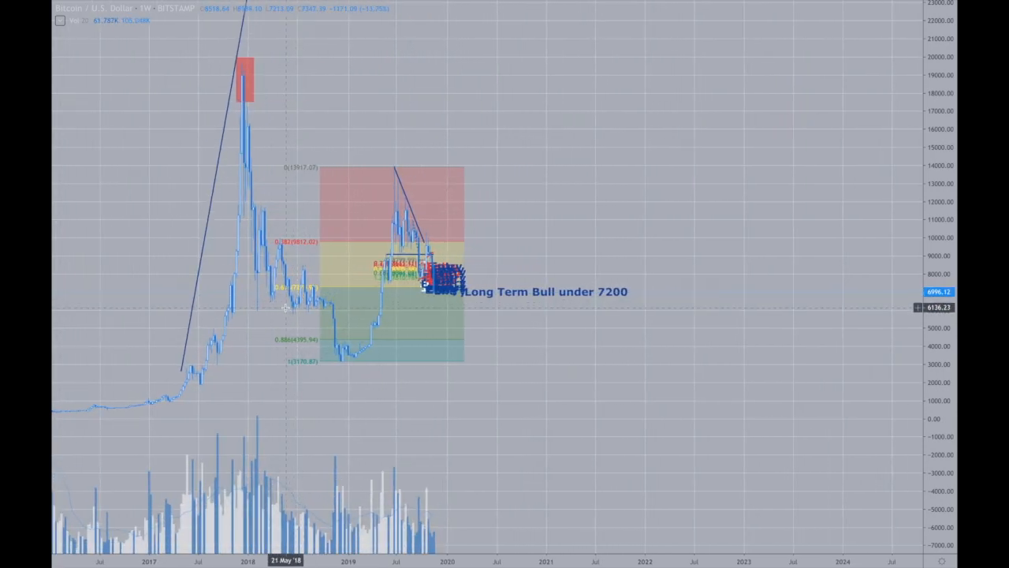
{"action": "mouse_move", "coordinate": [296, 314]}
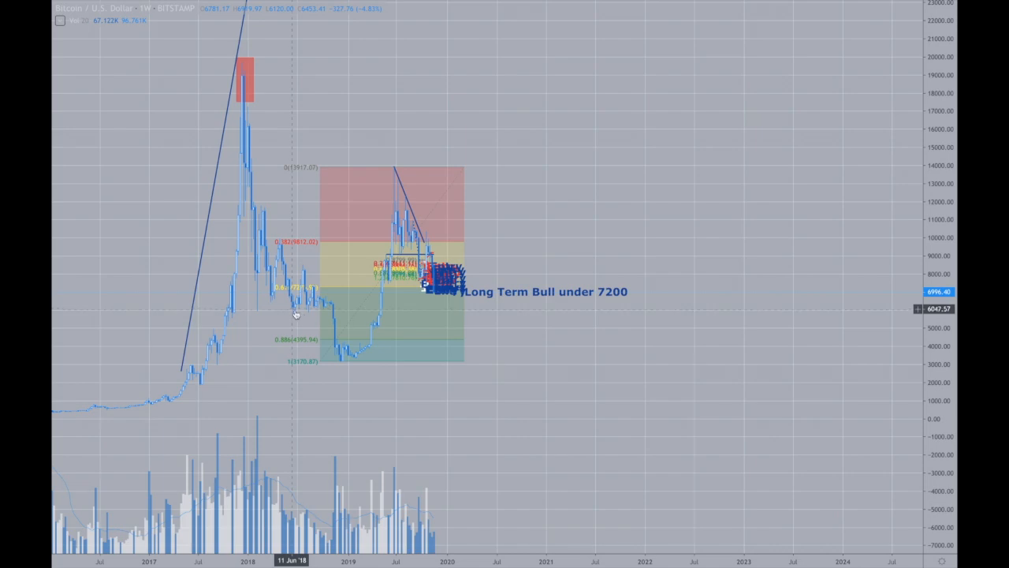
{"action": "mouse_move", "coordinate": [344, 345]}
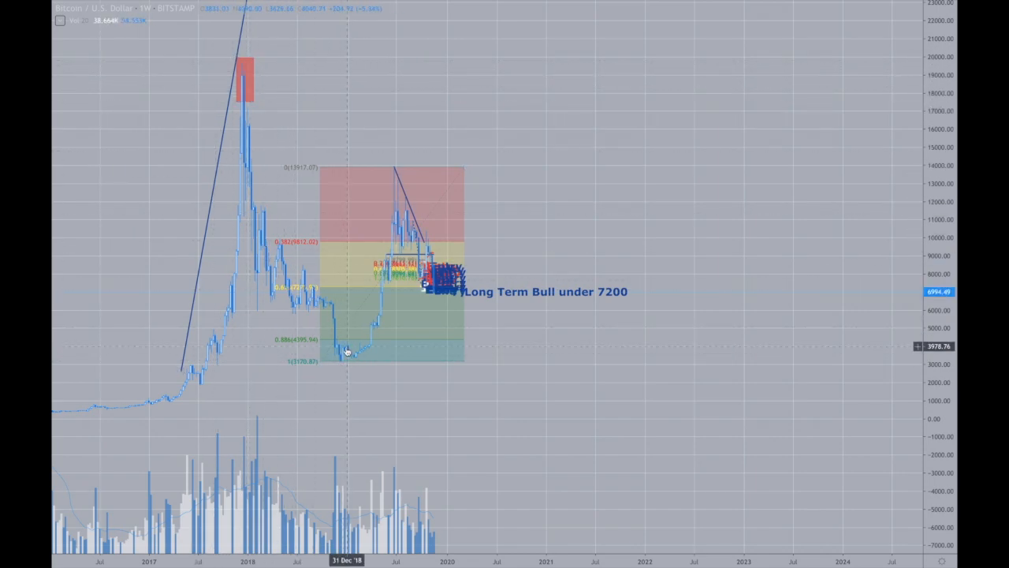
{"action": "mouse_move", "coordinate": [344, 363]}
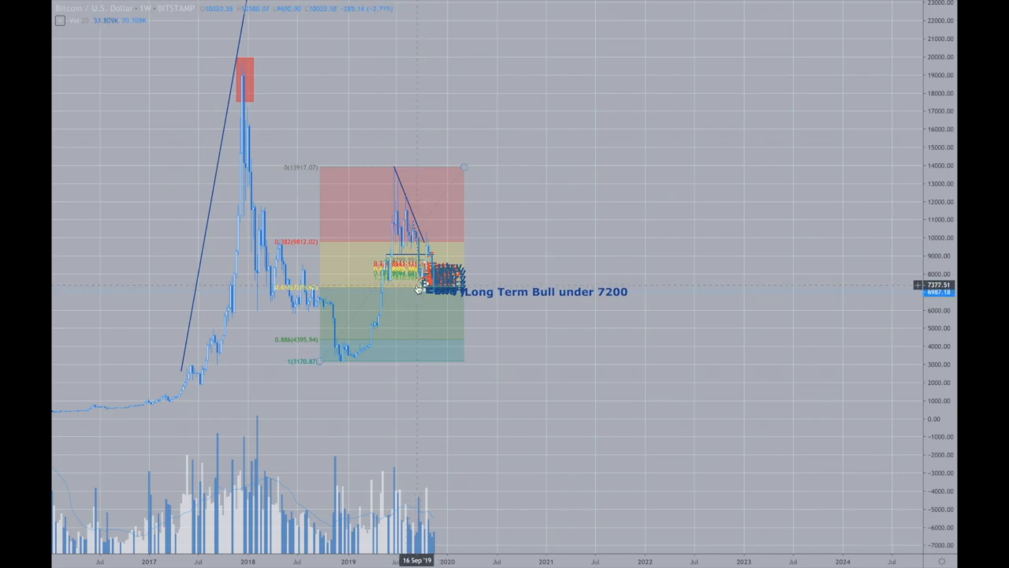
{"action": "mouse_move", "coordinate": [391, 184]}
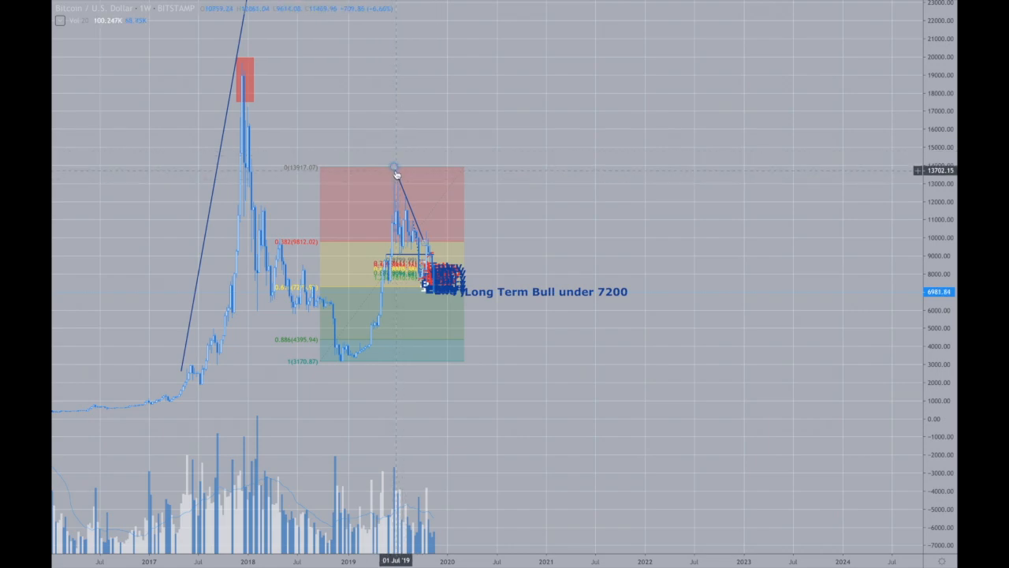
{"action": "mouse_move", "coordinate": [394, 170]}
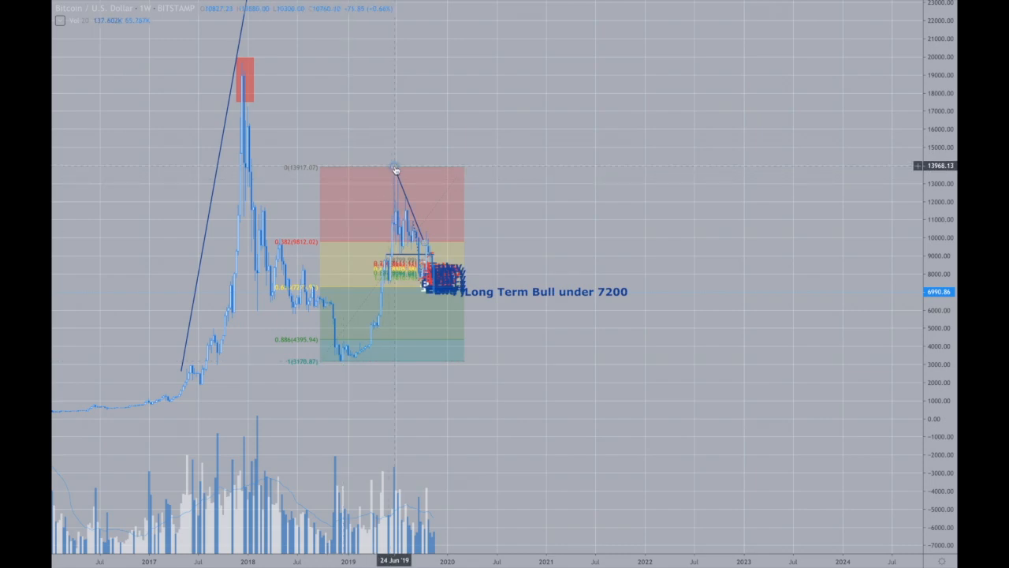
{"action": "mouse_move", "coordinate": [435, 297]}
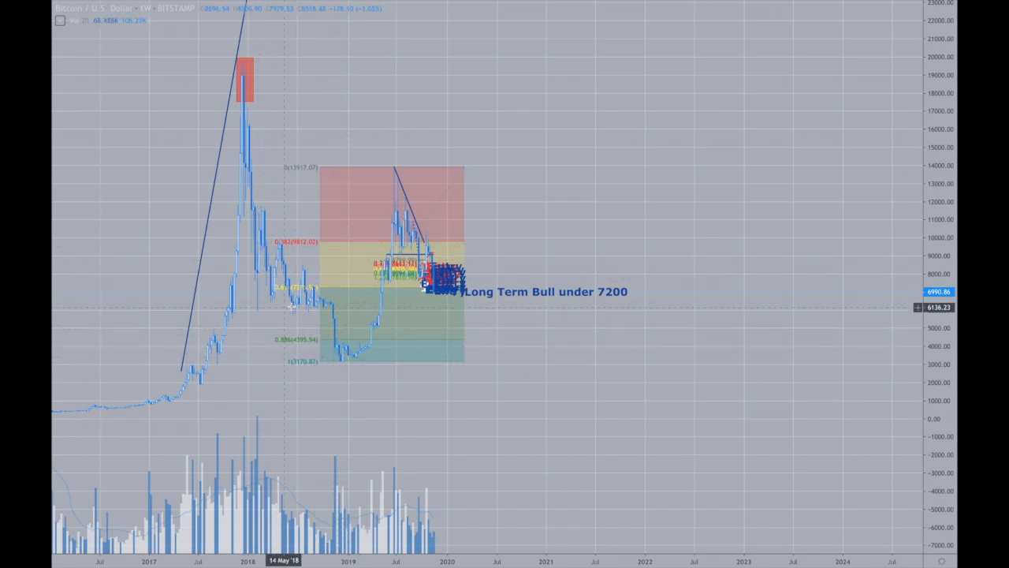
{"action": "mouse_move", "coordinate": [344, 366]}
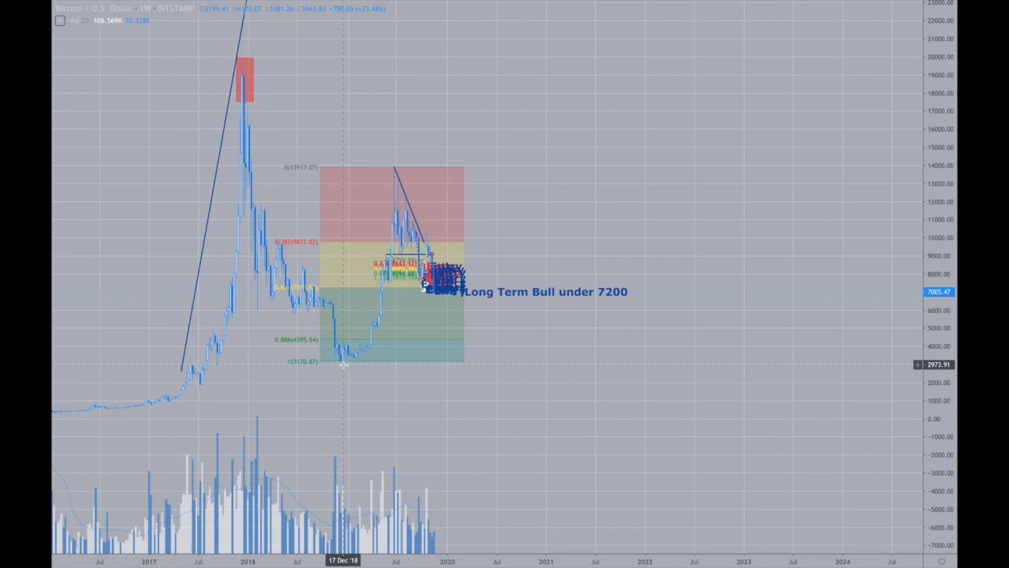
{"action": "mouse_move", "coordinate": [486, 292]}
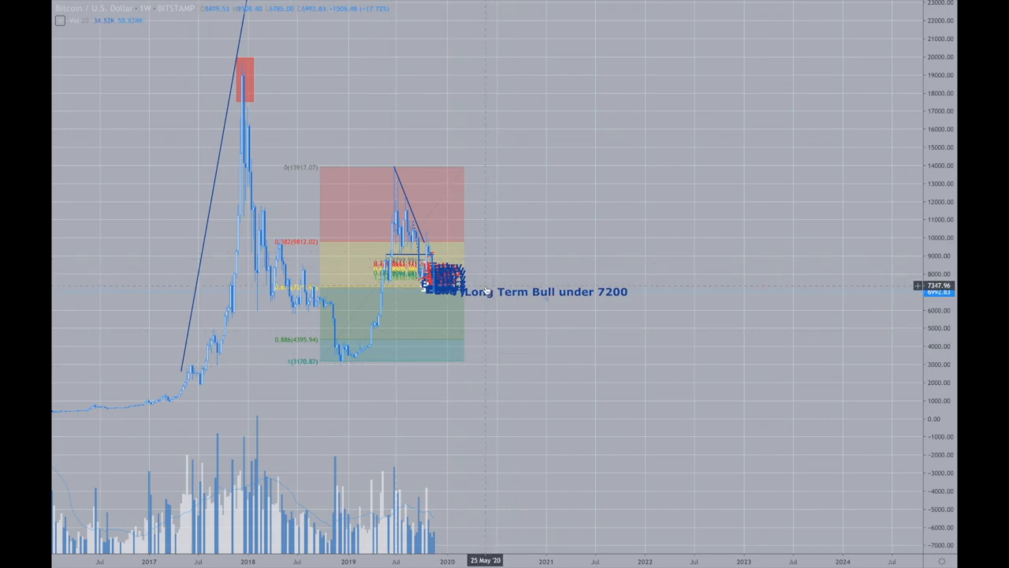
{"action": "mouse_move", "coordinate": [481, 291]}
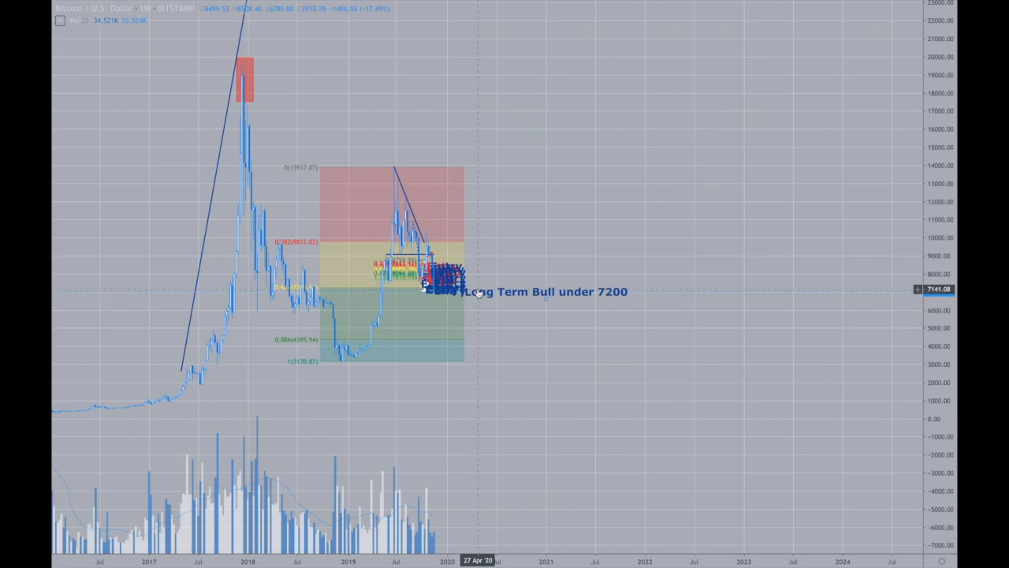
{"action": "mouse_move", "coordinate": [487, 296]}
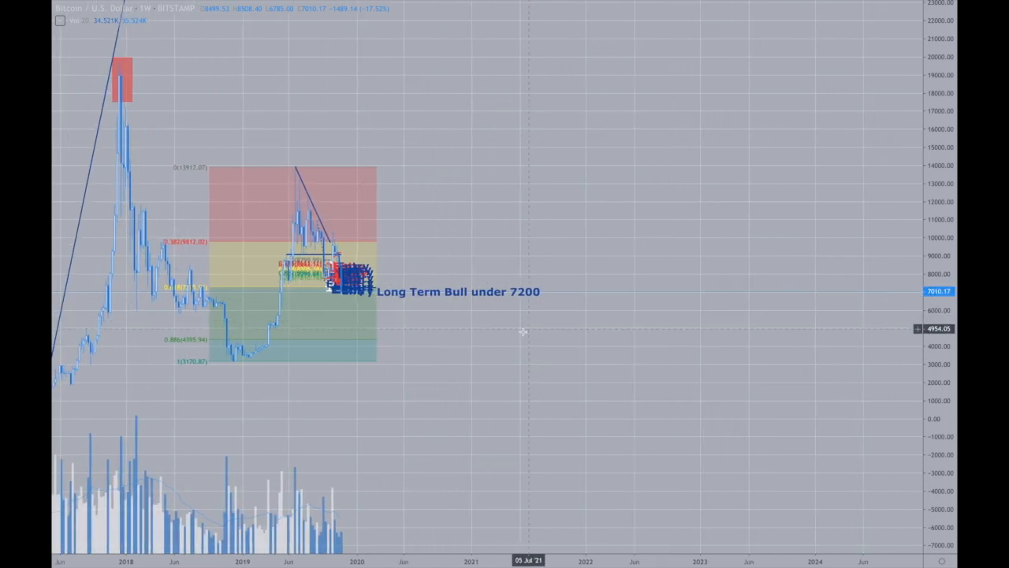
{"action": "mouse_move", "coordinate": [484, 298]}
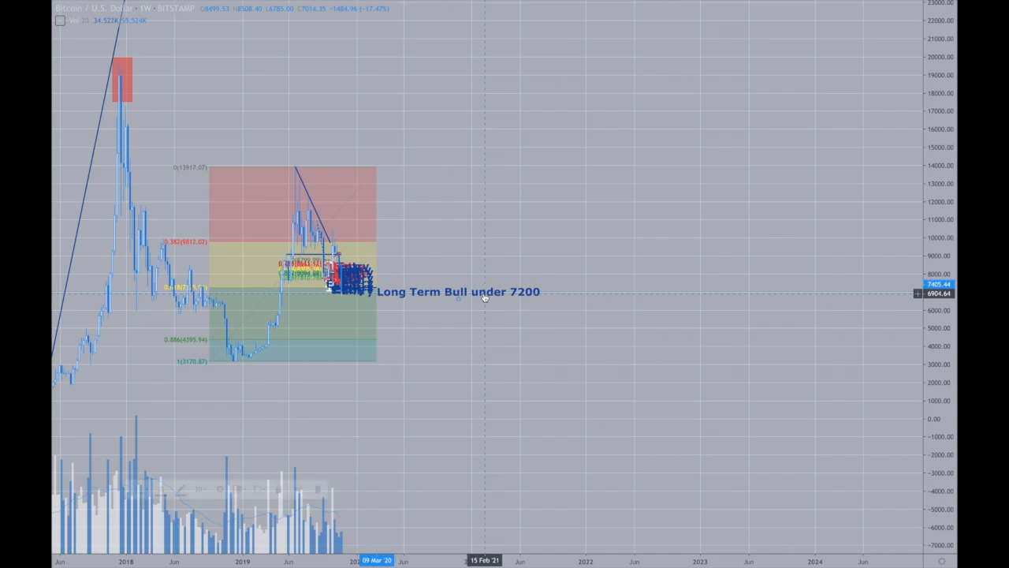
{"action": "left_click", "coordinate": [460, 292]}
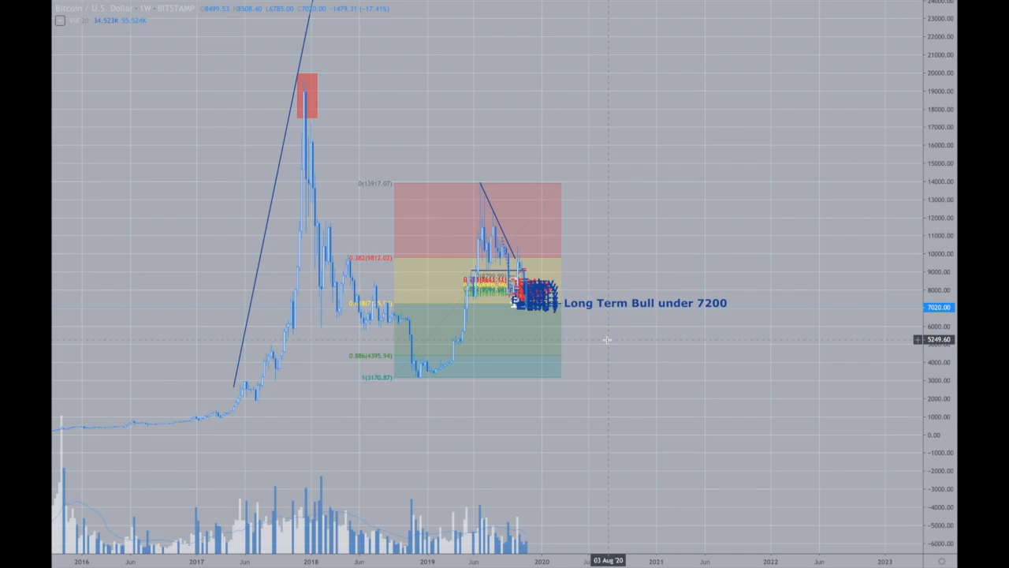
{"action": "mouse_move", "coordinate": [602, 341]}
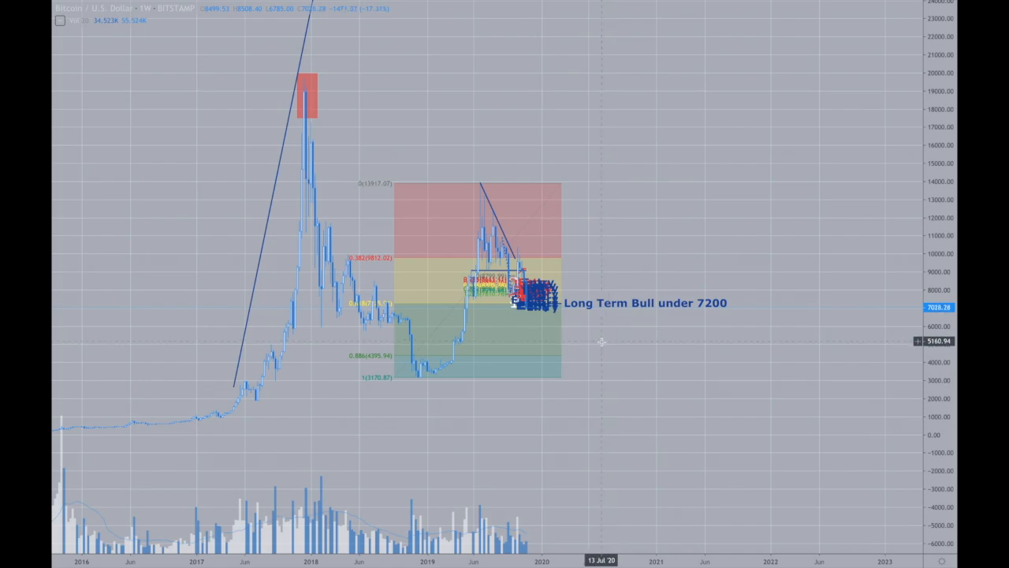
{"action": "mouse_move", "coordinate": [492, 230]}
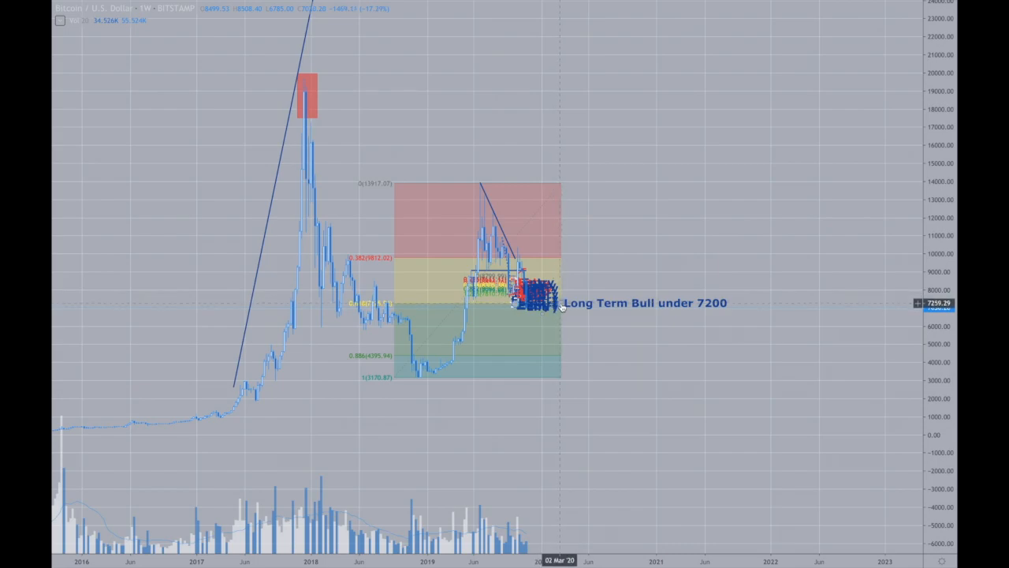
{"action": "mouse_move", "coordinate": [561, 306]}
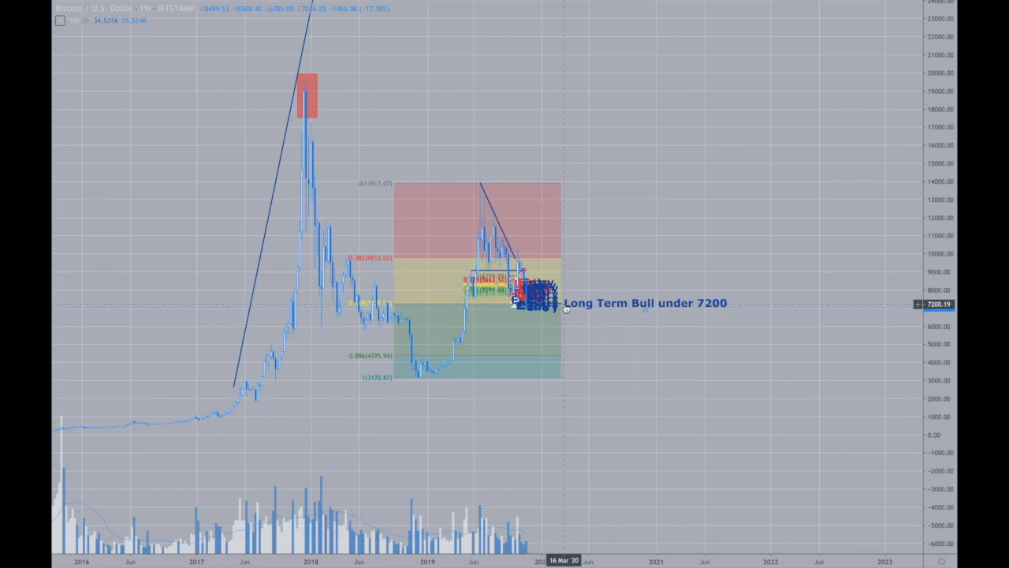
{"action": "mouse_move", "coordinate": [555, 300]}
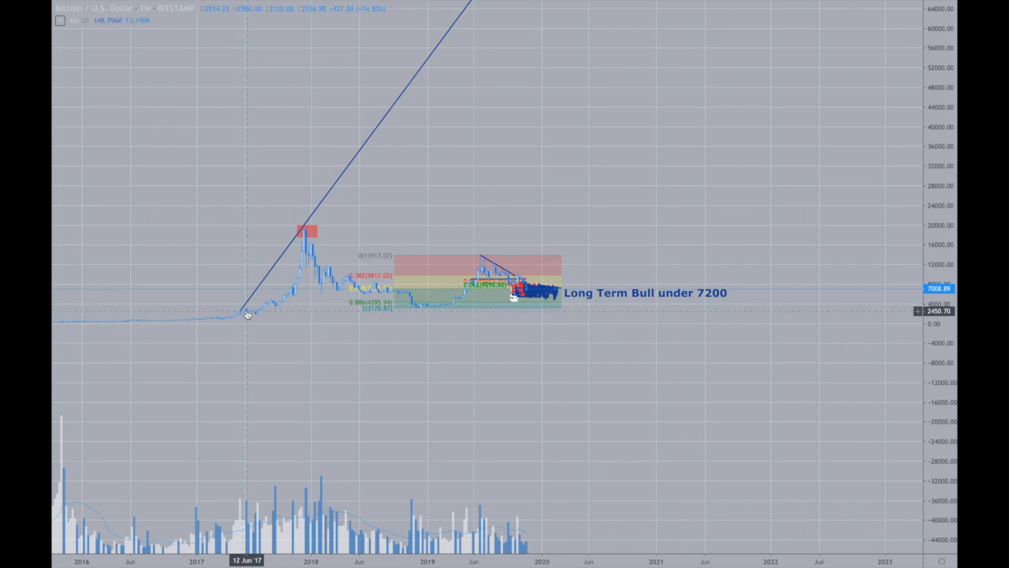
Select the 2017 trend arrow to stretch it toward 150,000 around 2022.
{"action": "left_click", "coordinate": [244, 309]}
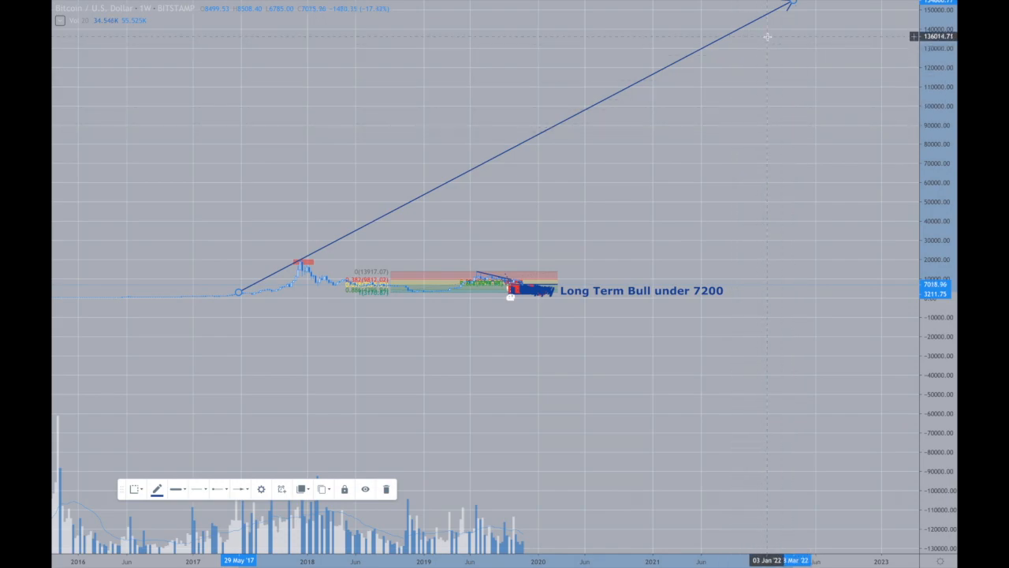
{"action": "mouse_move", "coordinate": [542, 167]}
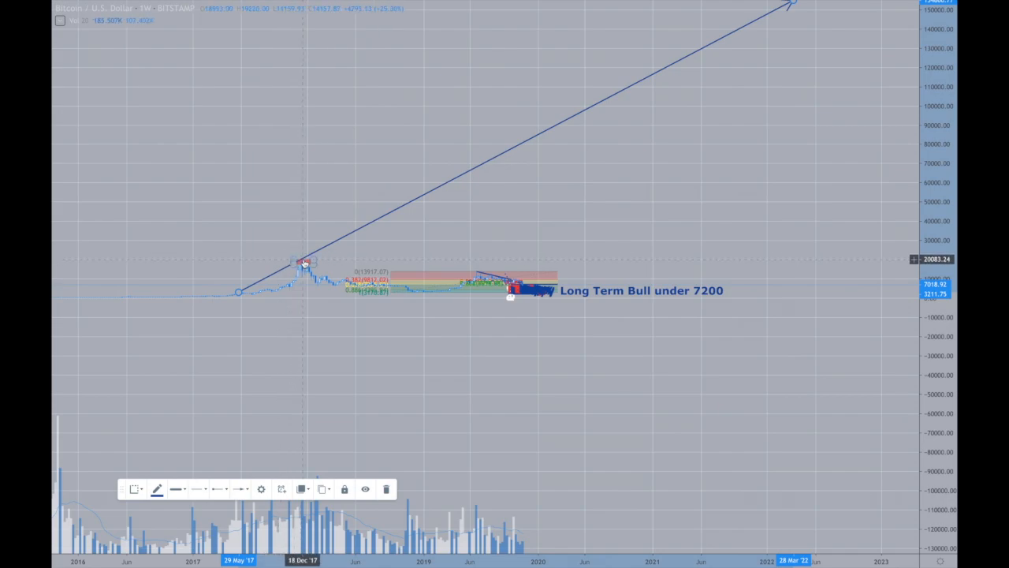
{"action": "mouse_move", "coordinate": [698, 45]}
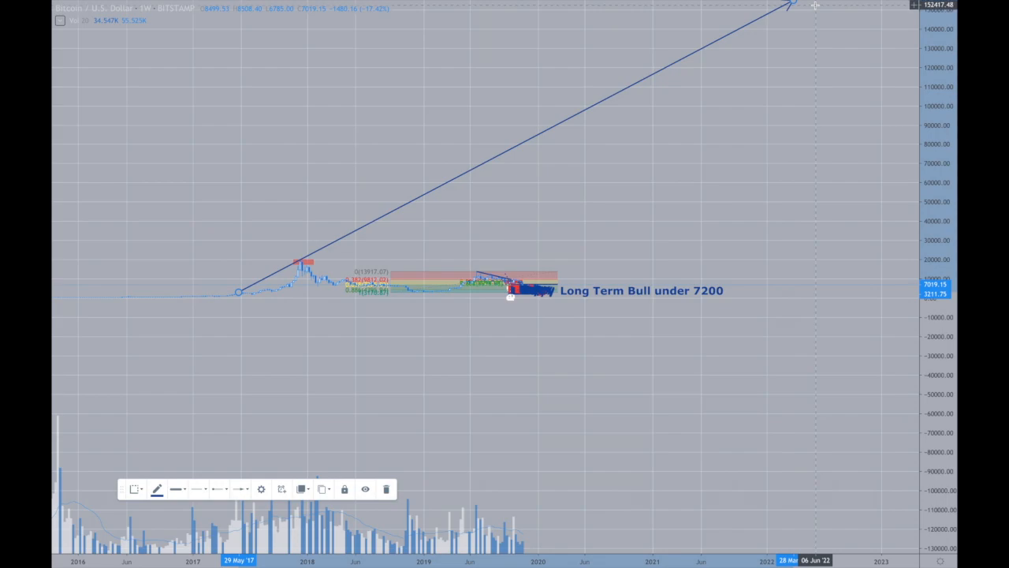
{"action": "mouse_move", "coordinate": [807, 16]}
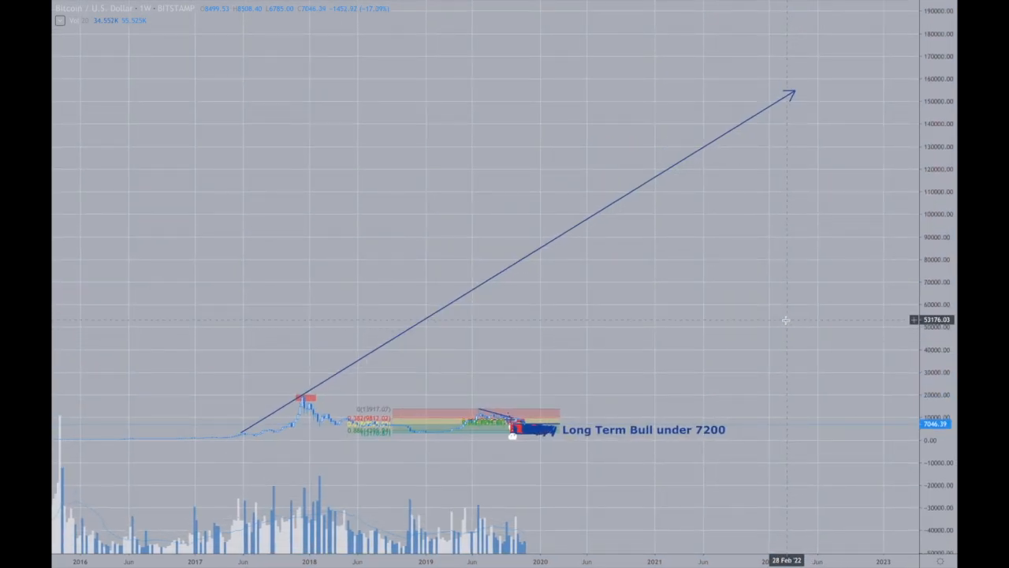
{"action": "mouse_move", "coordinate": [769, 327]}
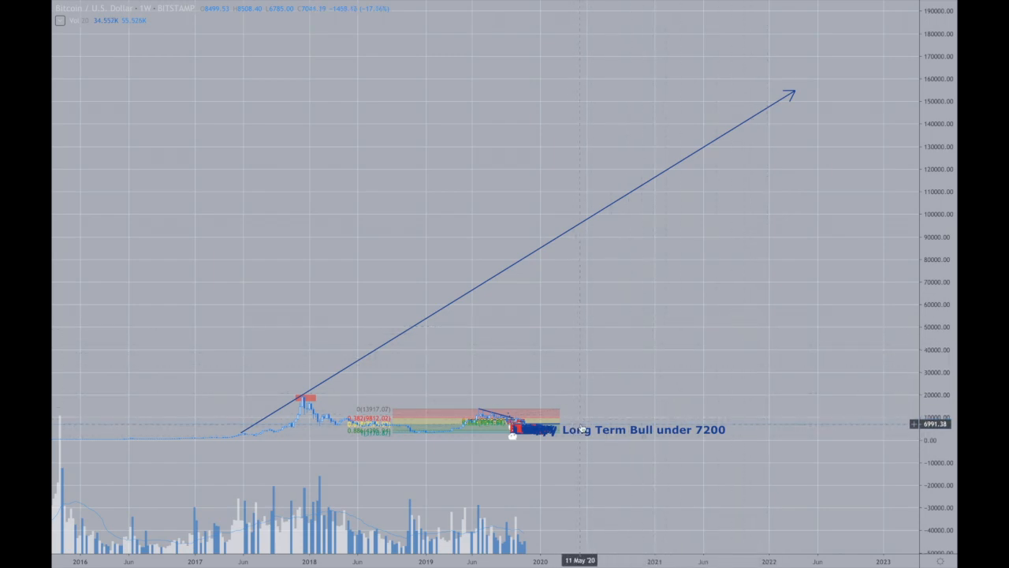
{"action": "mouse_move", "coordinate": [583, 429]}
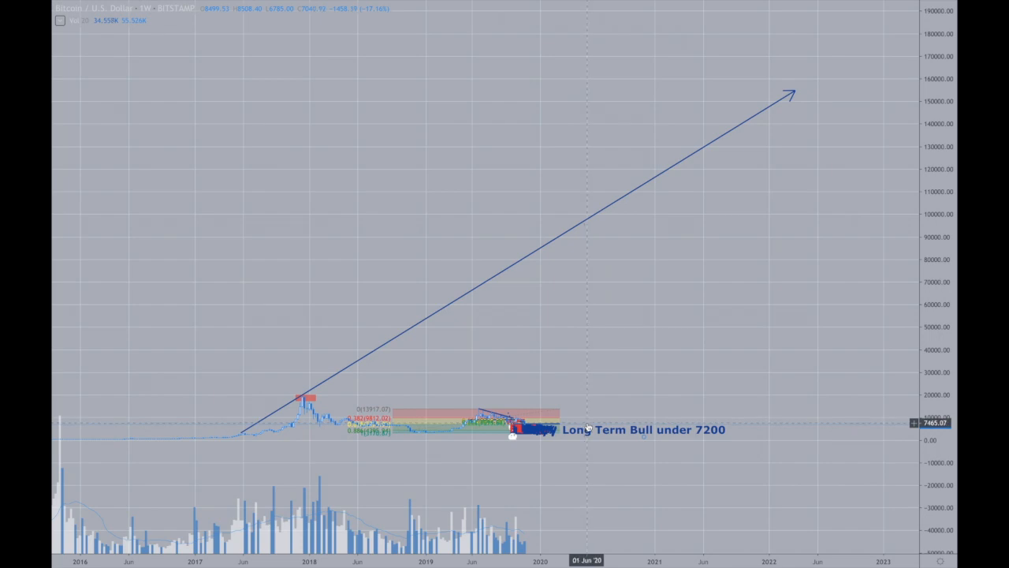
{"action": "mouse_move", "coordinate": [552, 423]}
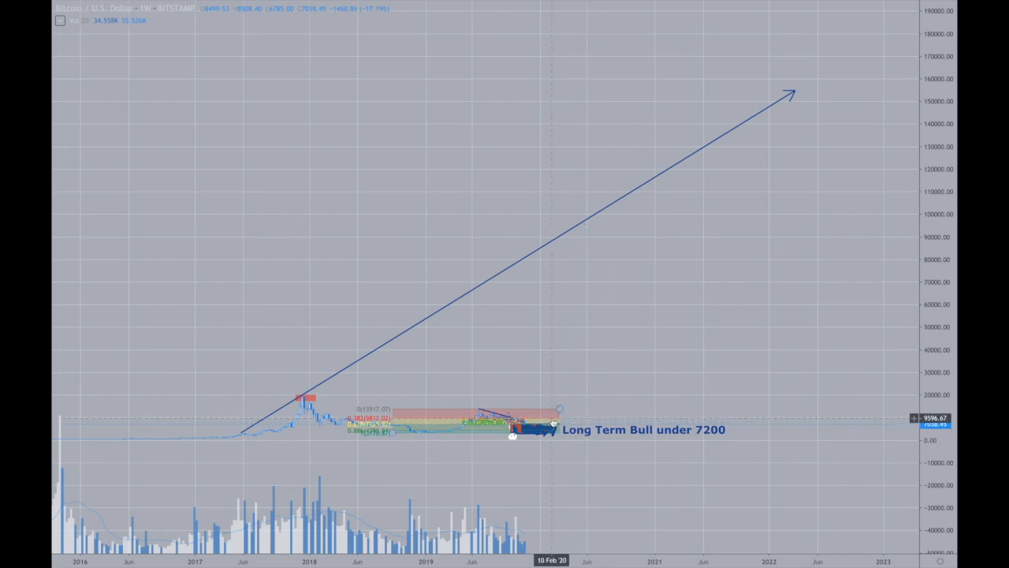
{"action": "mouse_move", "coordinate": [675, 297]}
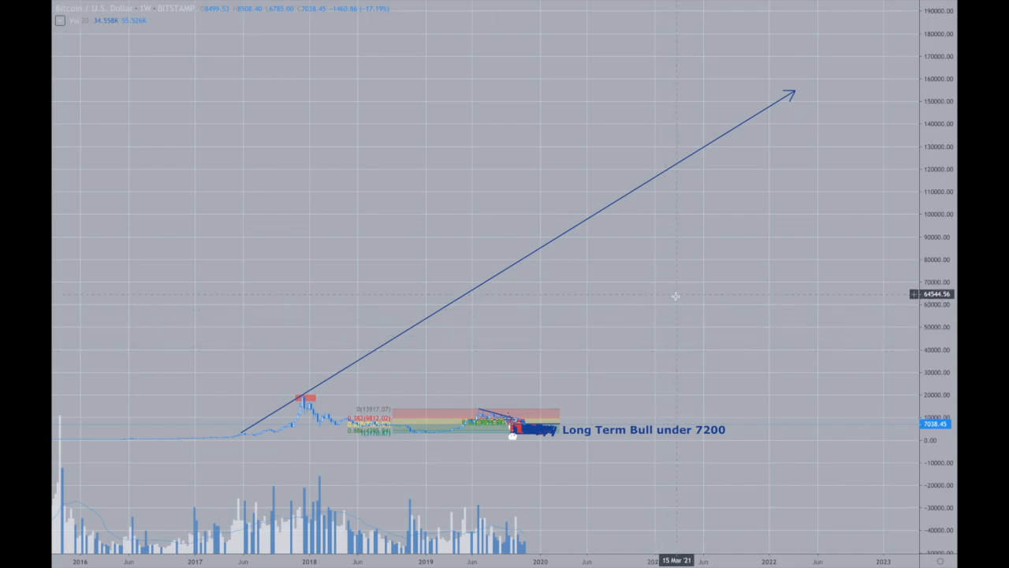
{"action": "mouse_move", "coordinate": [708, 287]}
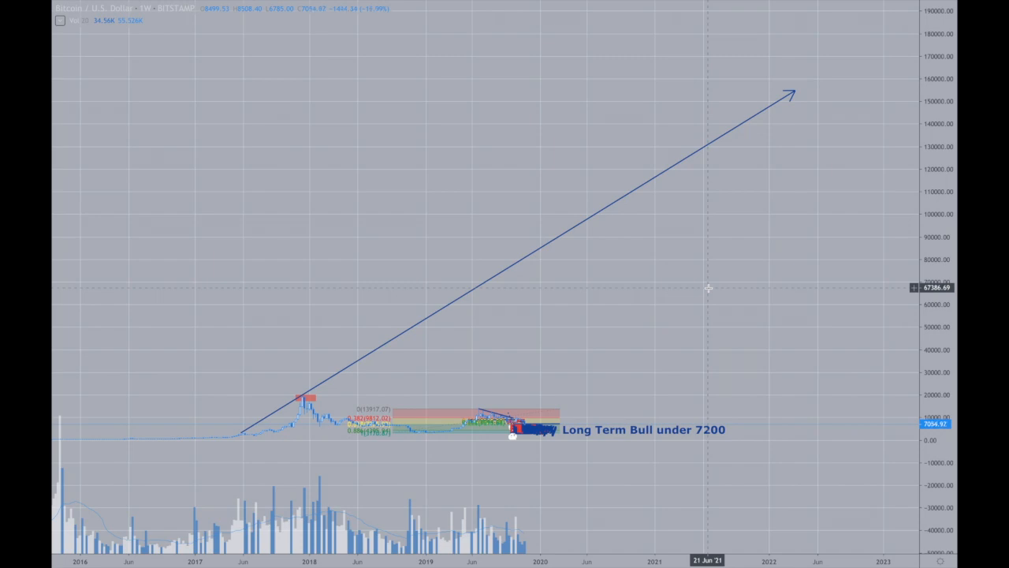
{"action": "mouse_move", "coordinate": [706, 295]}
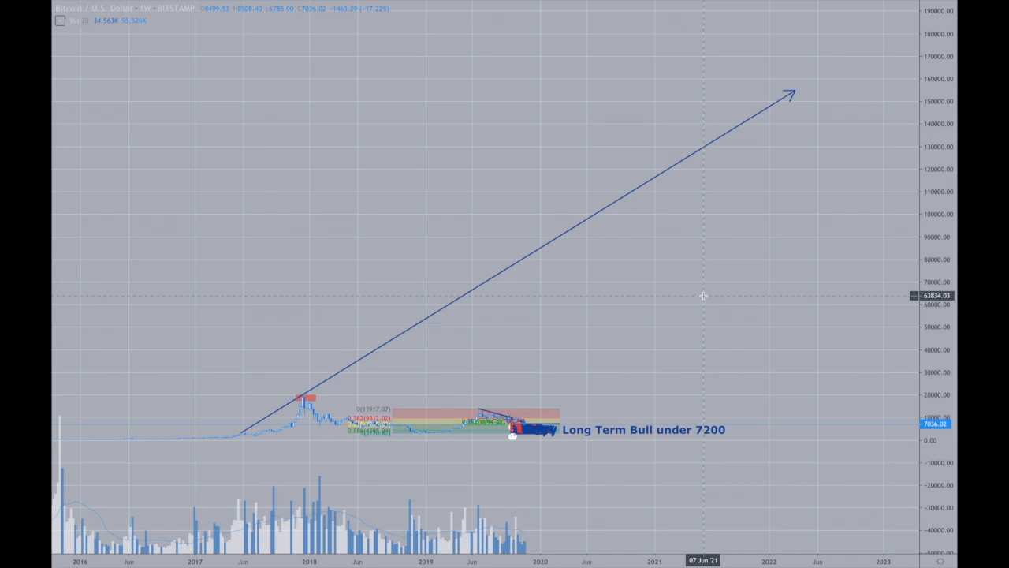
{"action": "mouse_move", "coordinate": [788, 172]}
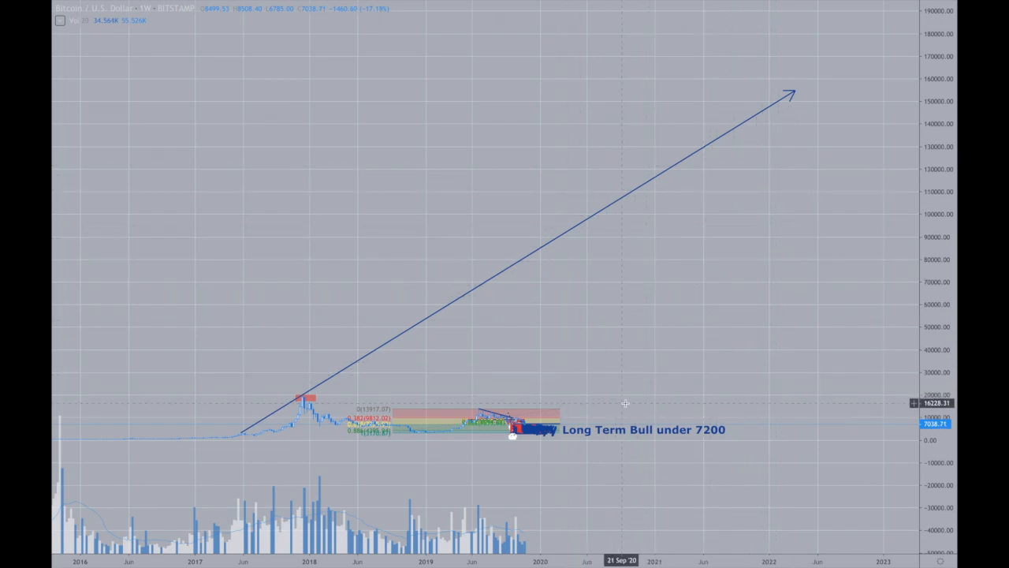
{"action": "mouse_move", "coordinate": [657, 394]}
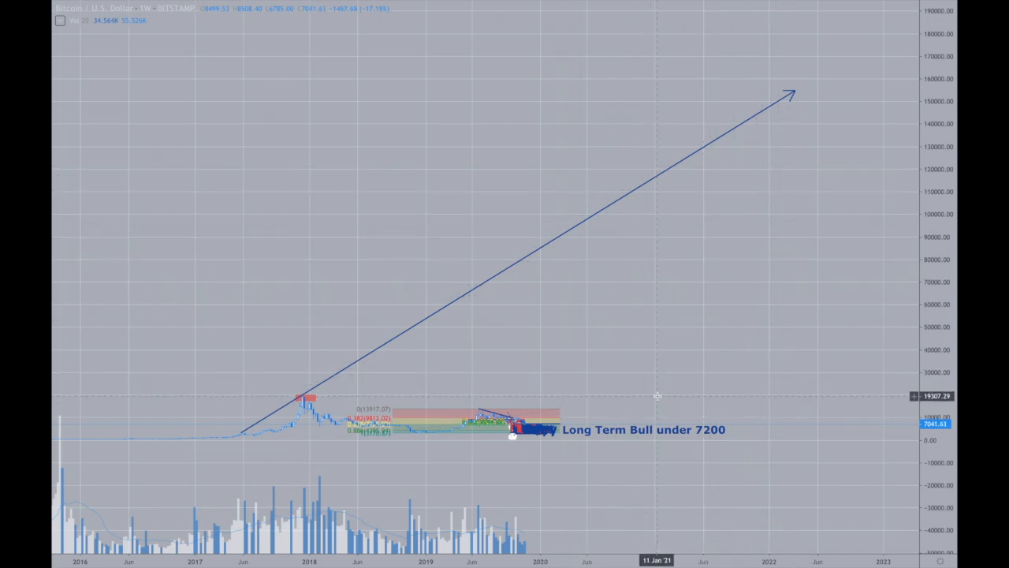
{"action": "mouse_move", "coordinate": [657, 396]}
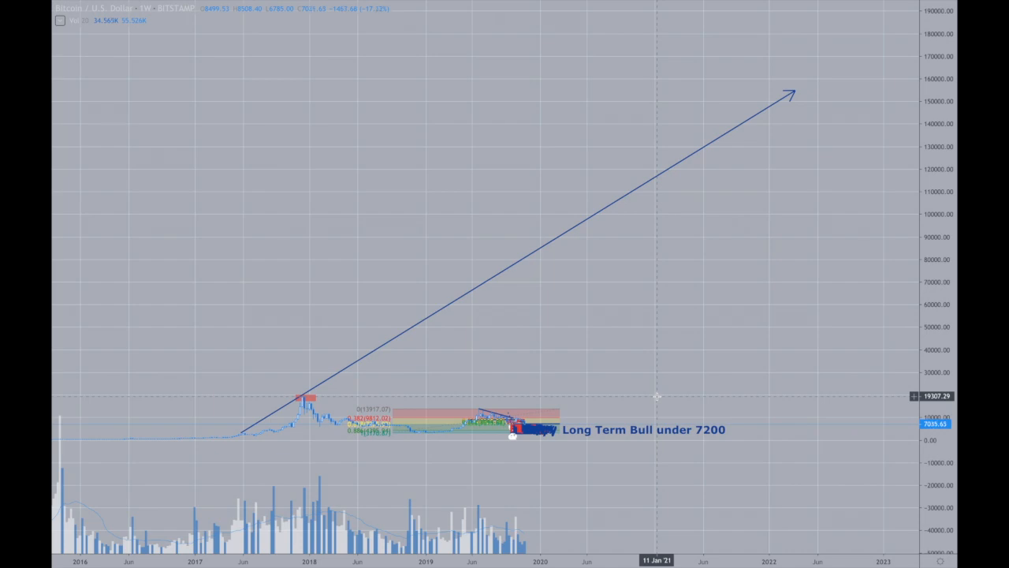
{"action": "mouse_move", "coordinate": [330, 404]}
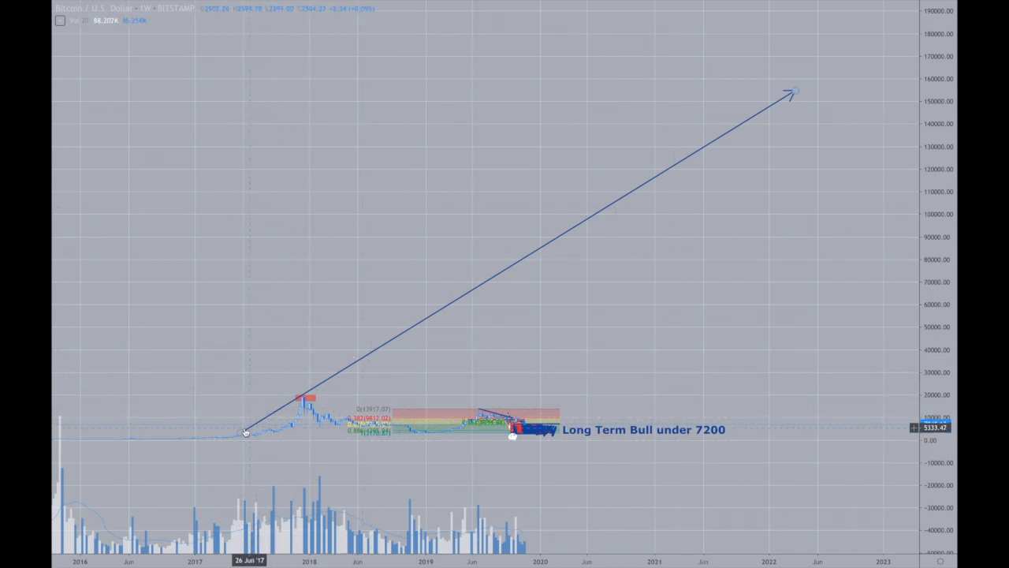
{"action": "mouse_move", "coordinate": [301, 397]}
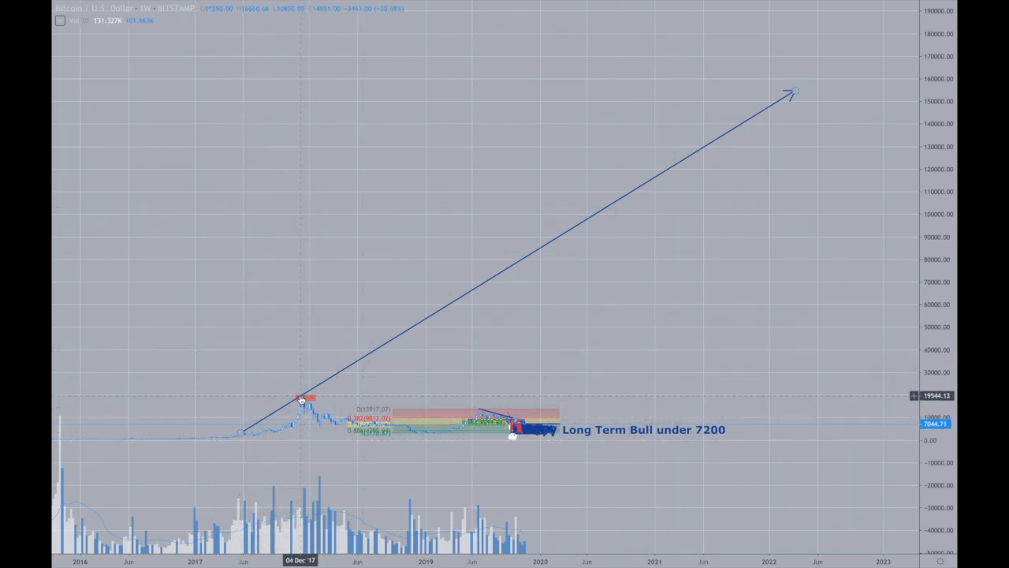
{"action": "mouse_move", "coordinate": [249, 428]}
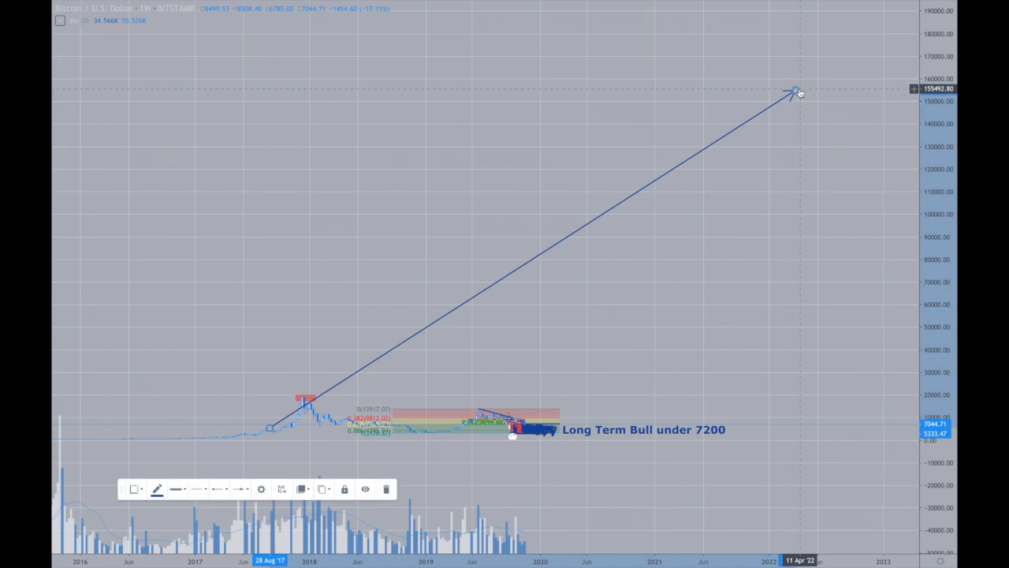
Steepen the trend arrow so its tip reaches about 180,000 by early 2021.
{"action": "left_click_drag", "start_coordinate": [796, 88], "coordinate": [665, 44]}
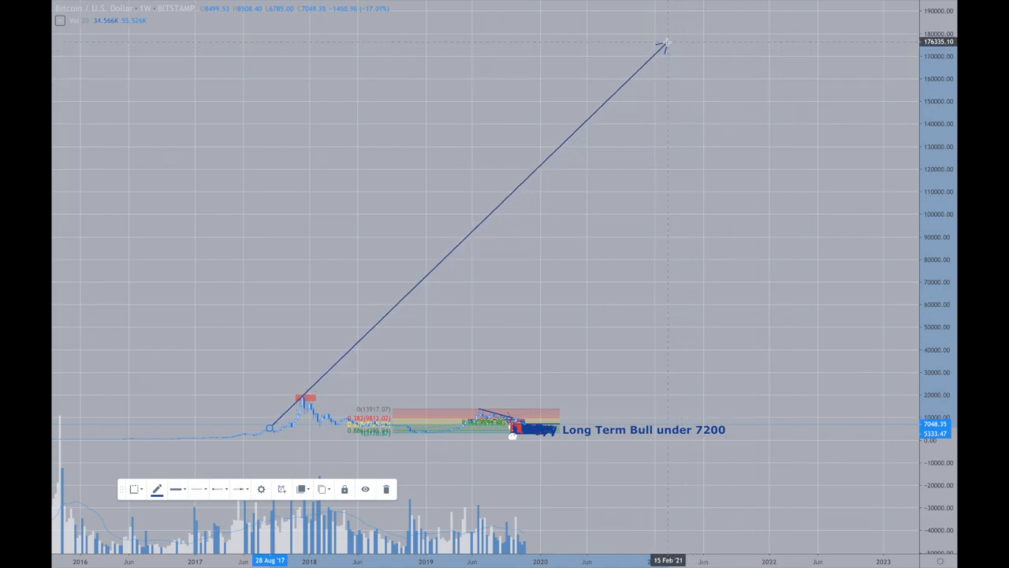
{"action": "left_click_drag", "start_coordinate": [666, 44], "coordinate": [652, 30]}
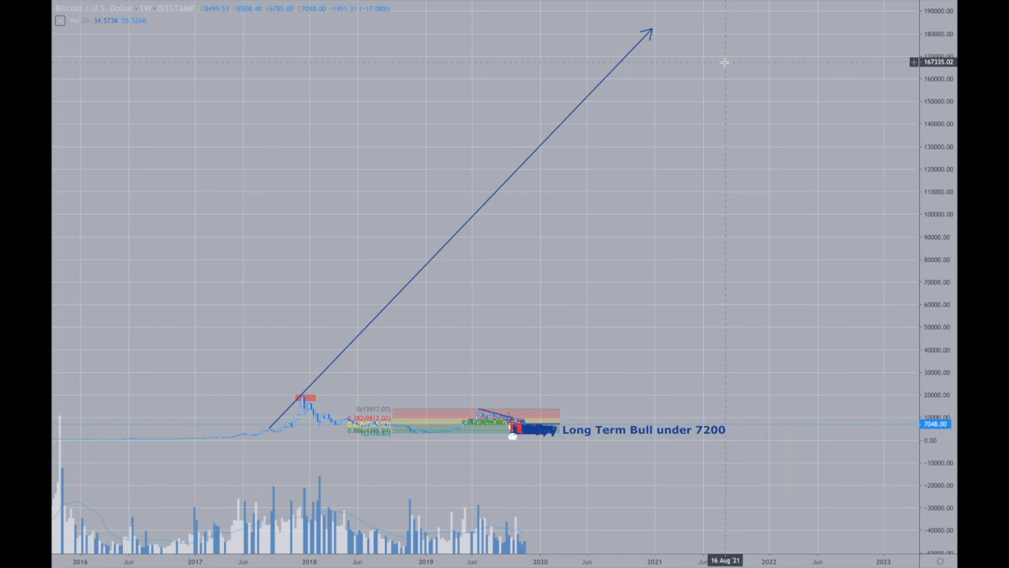
{"action": "mouse_move", "coordinate": [540, 262]}
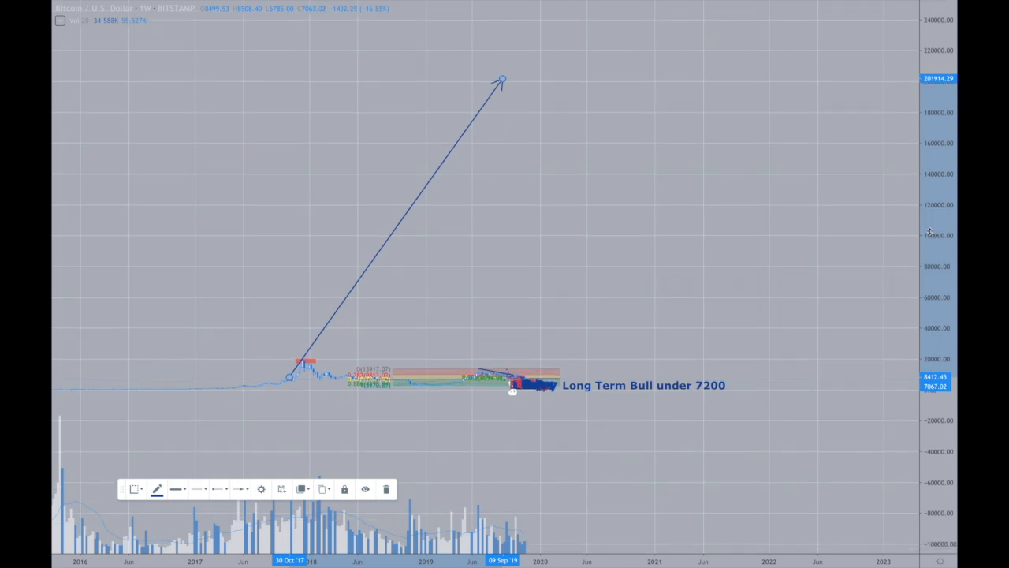
{"action": "mouse_move", "coordinate": [891, 255]}
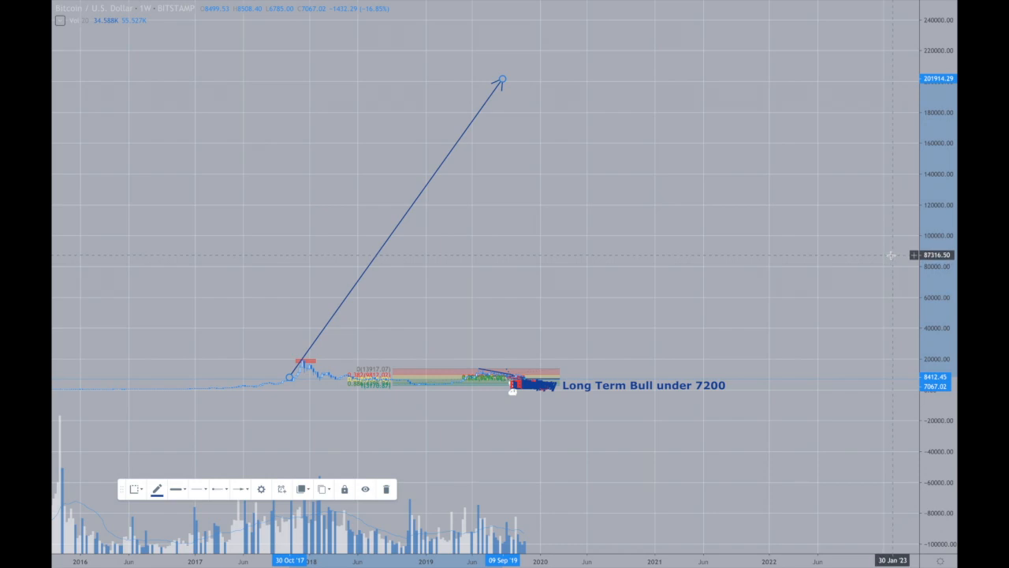
{"action": "mouse_move", "coordinate": [870, 251]}
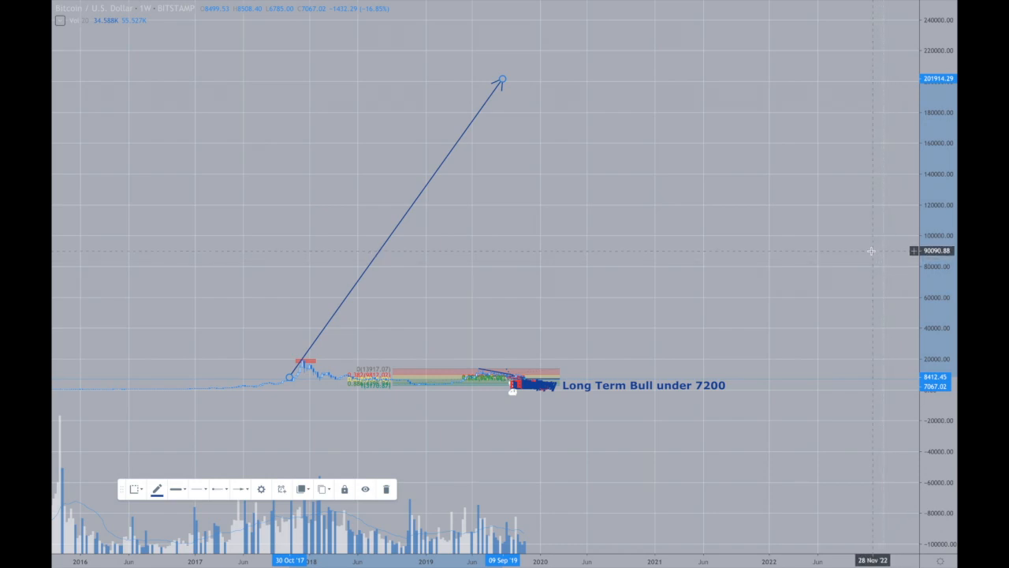
{"action": "mouse_move", "coordinate": [738, 246]}
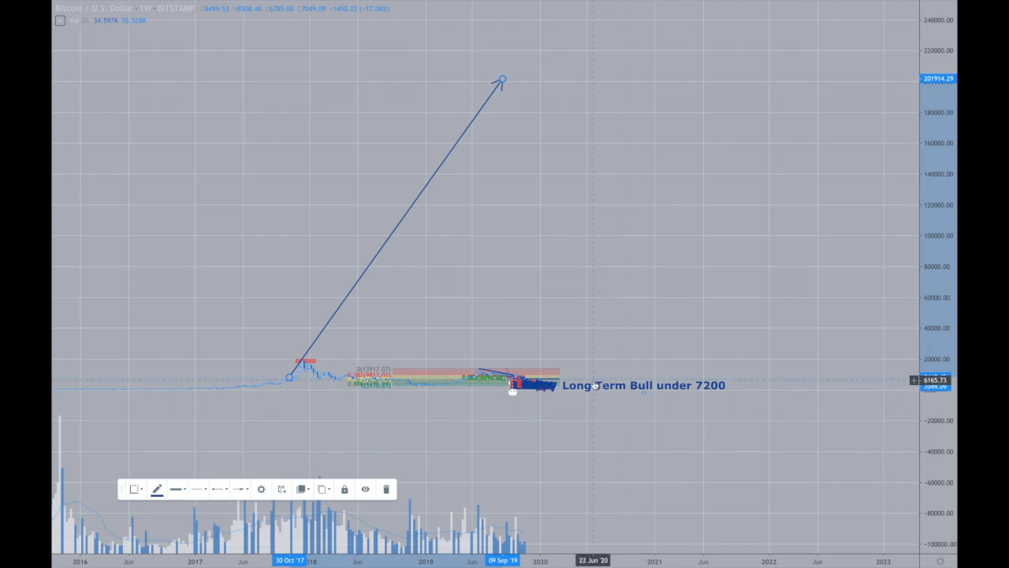
{"action": "mouse_move", "coordinate": [585, 391]}
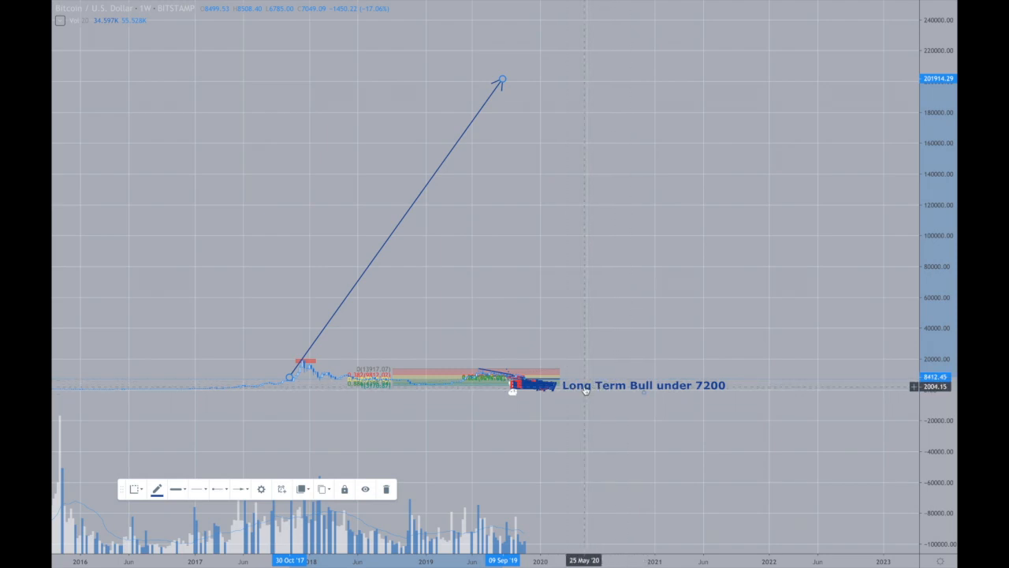
{"action": "mouse_move", "coordinate": [580, 388]}
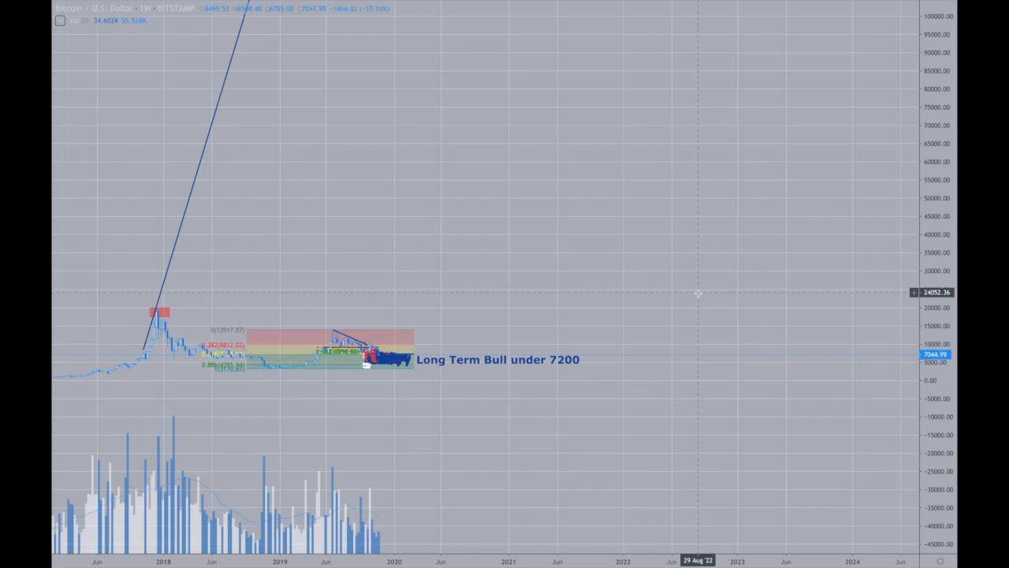
{"action": "mouse_move", "coordinate": [716, 306]}
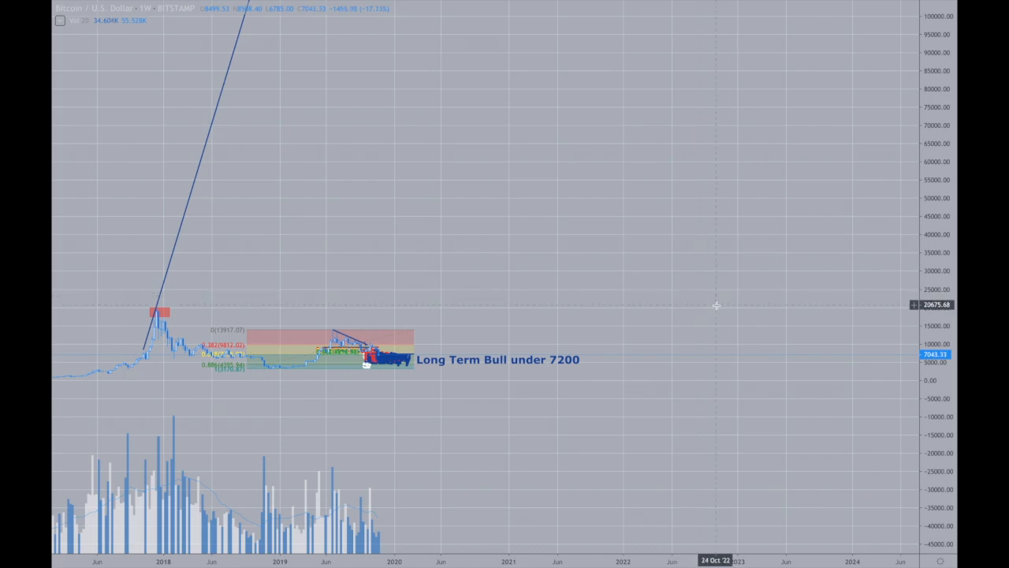
{"action": "mouse_move", "coordinate": [710, 312]}
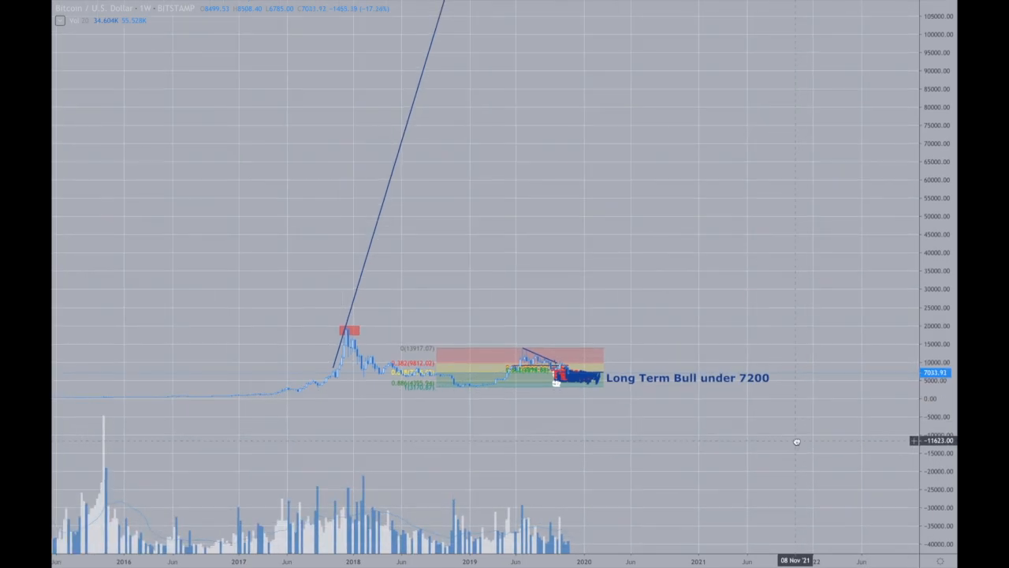
{"action": "mouse_move", "coordinate": [832, 441]}
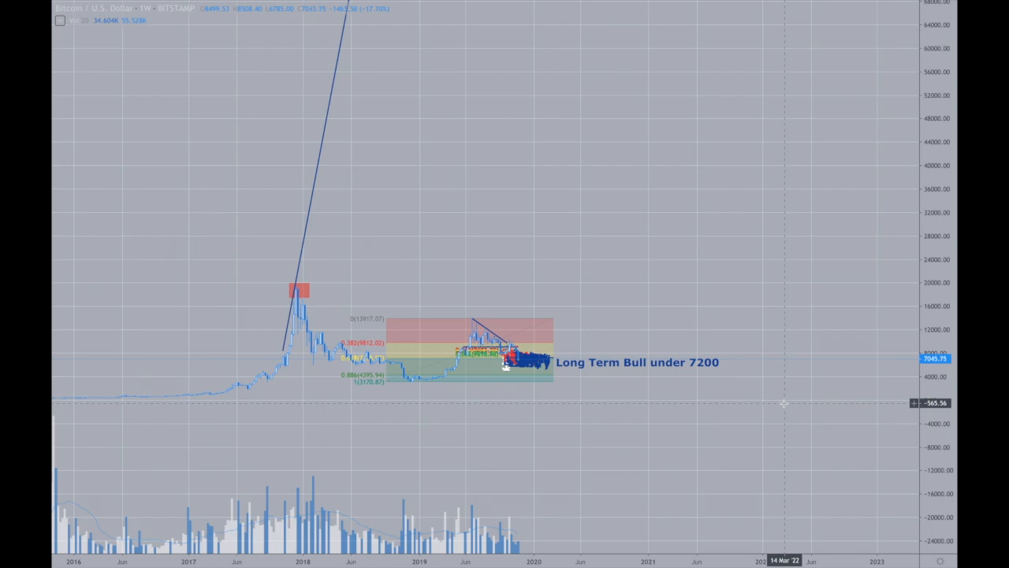
{"action": "mouse_move", "coordinate": [776, 407]}
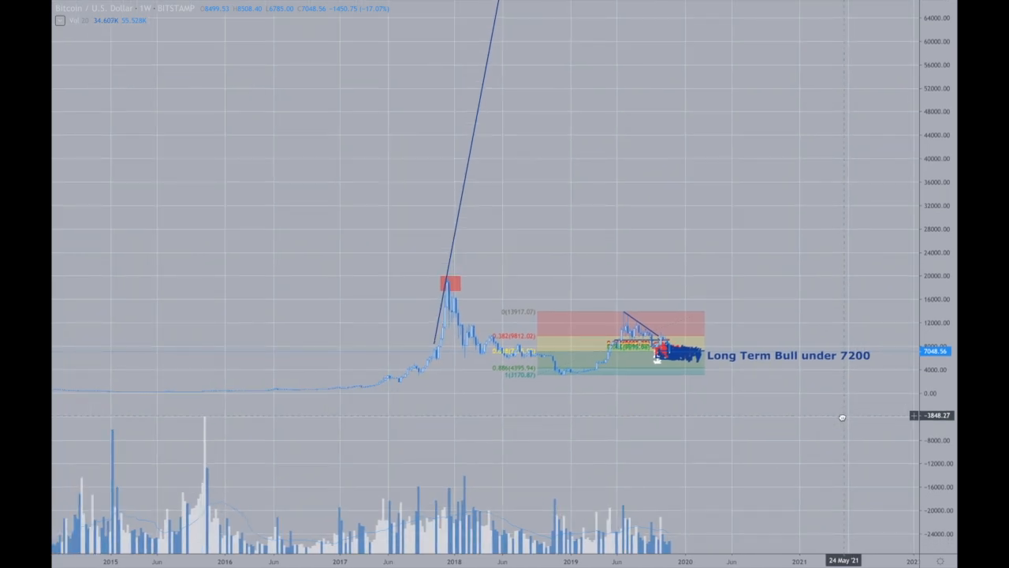
{"action": "mouse_move", "coordinate": [716, 422]}
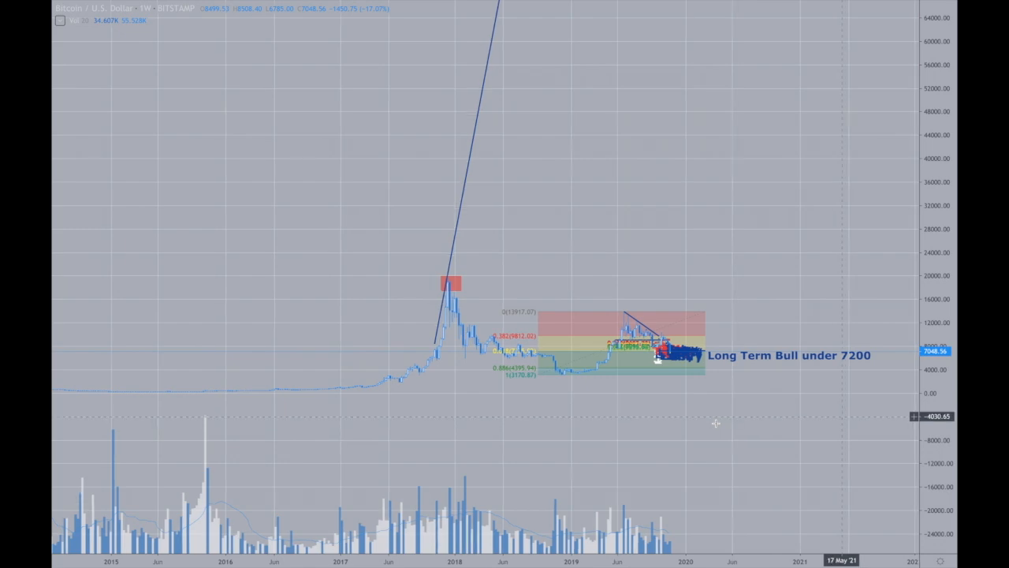
{"action": "mouse_move", "coordinate": [716, 423]}
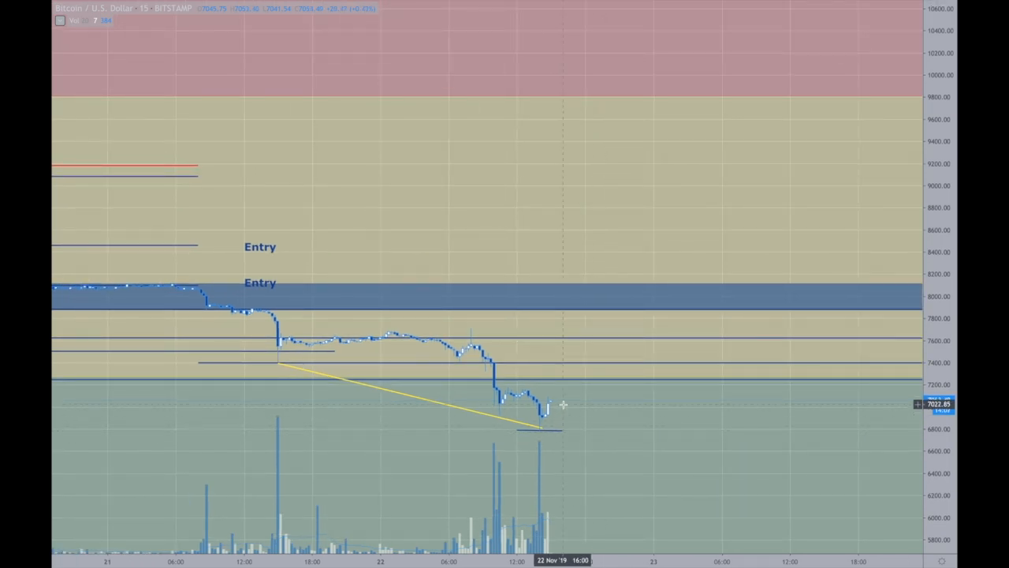
{"action": "mouse_move", "coordinate": [555, 440]}
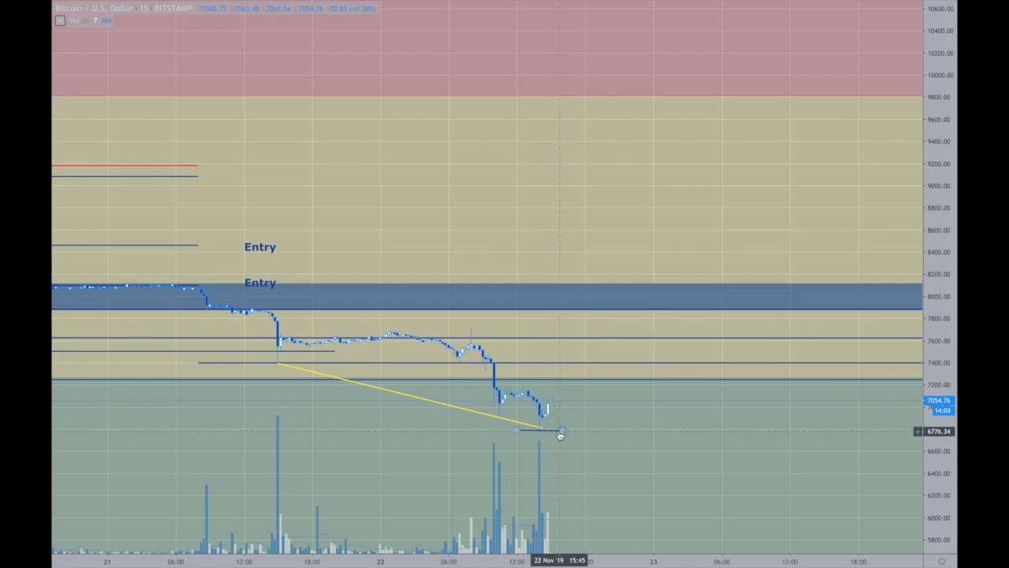
{"action": "mouse_move", "coordinate": [574, 305]}
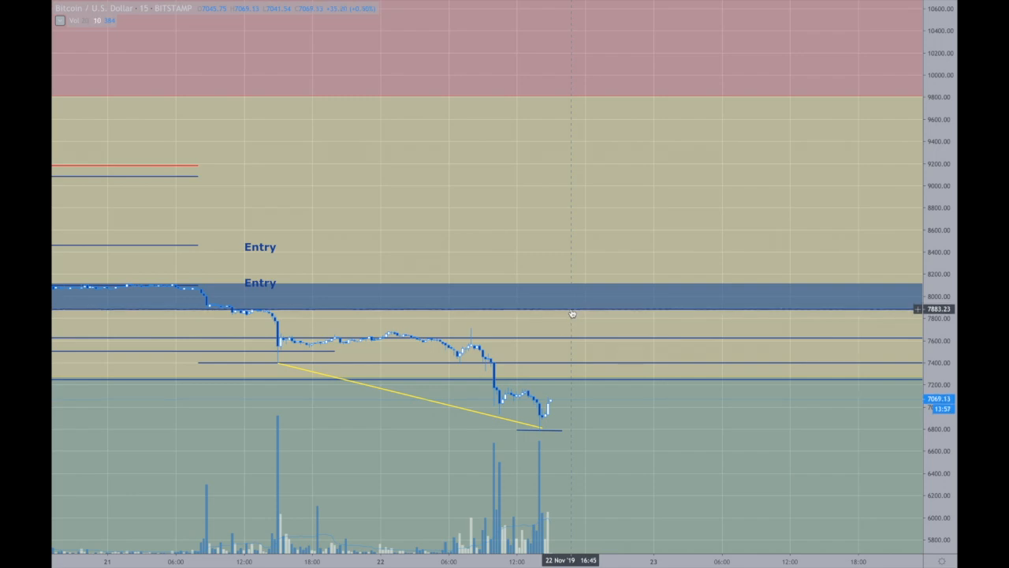
{"action": "mouse_move", "coordinate": [574, 286]}
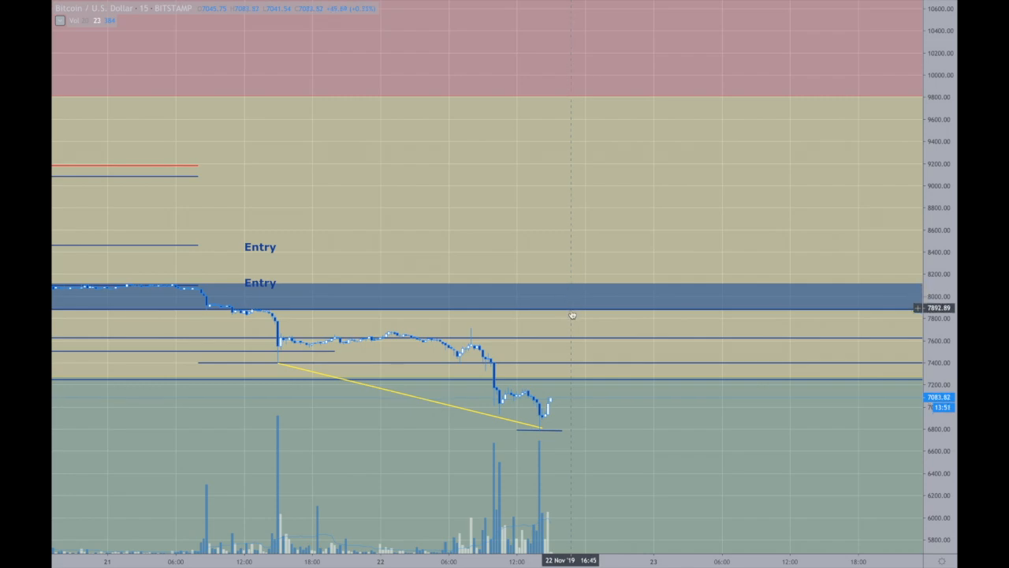
{"action": "mouse_move", "coordinate": [611, 445]}
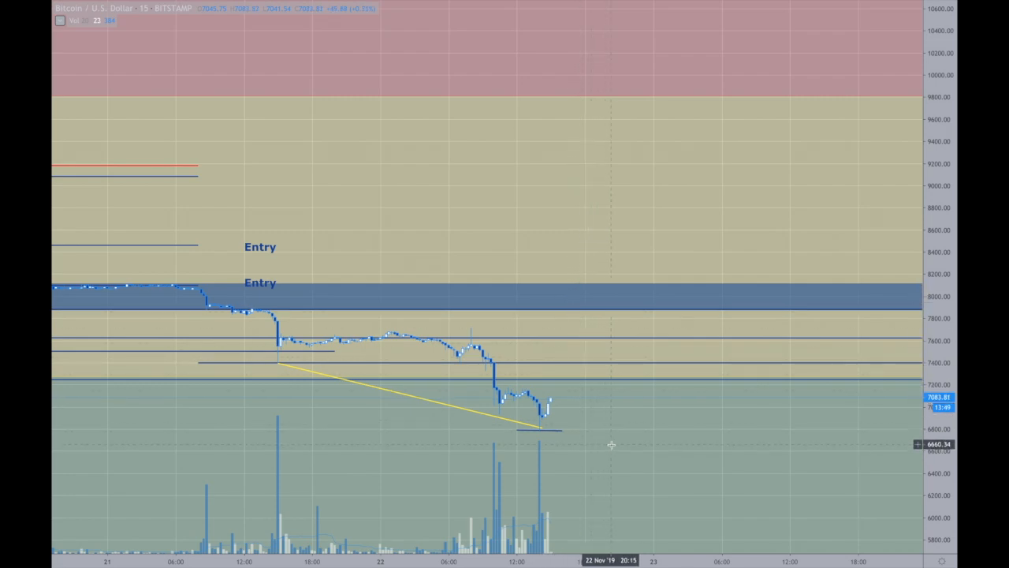